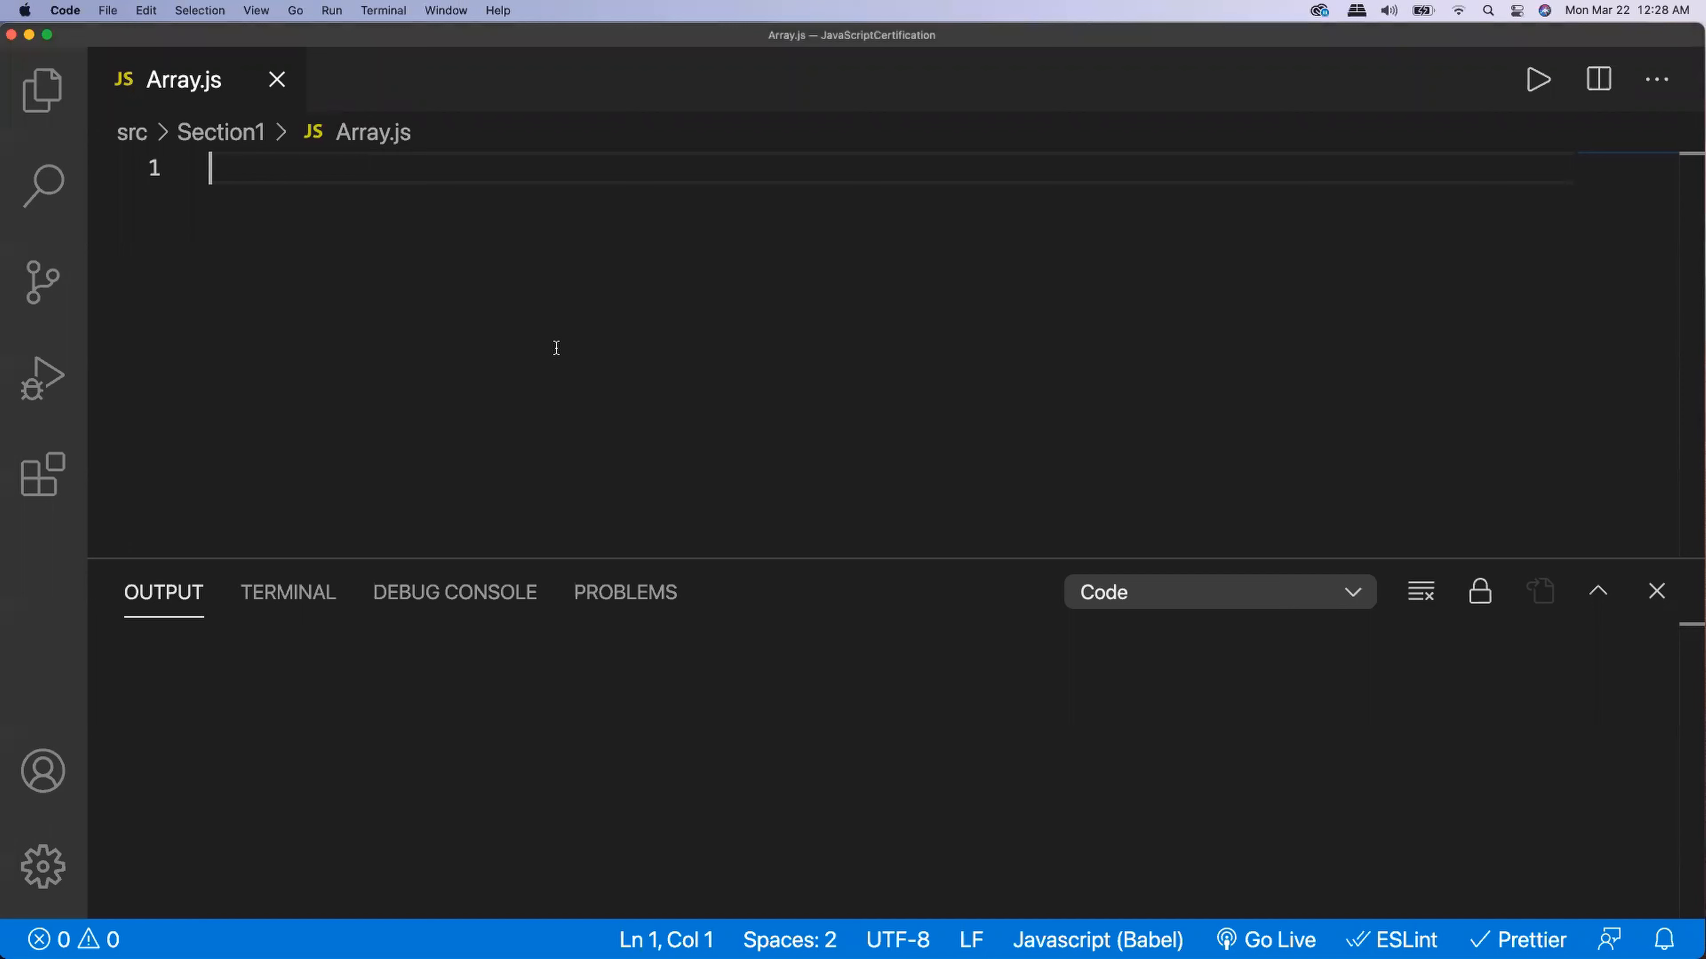
Declare const numbers = [10,100,23,45,90]; in Array.js
{"action": "type", "text": "const nu"}
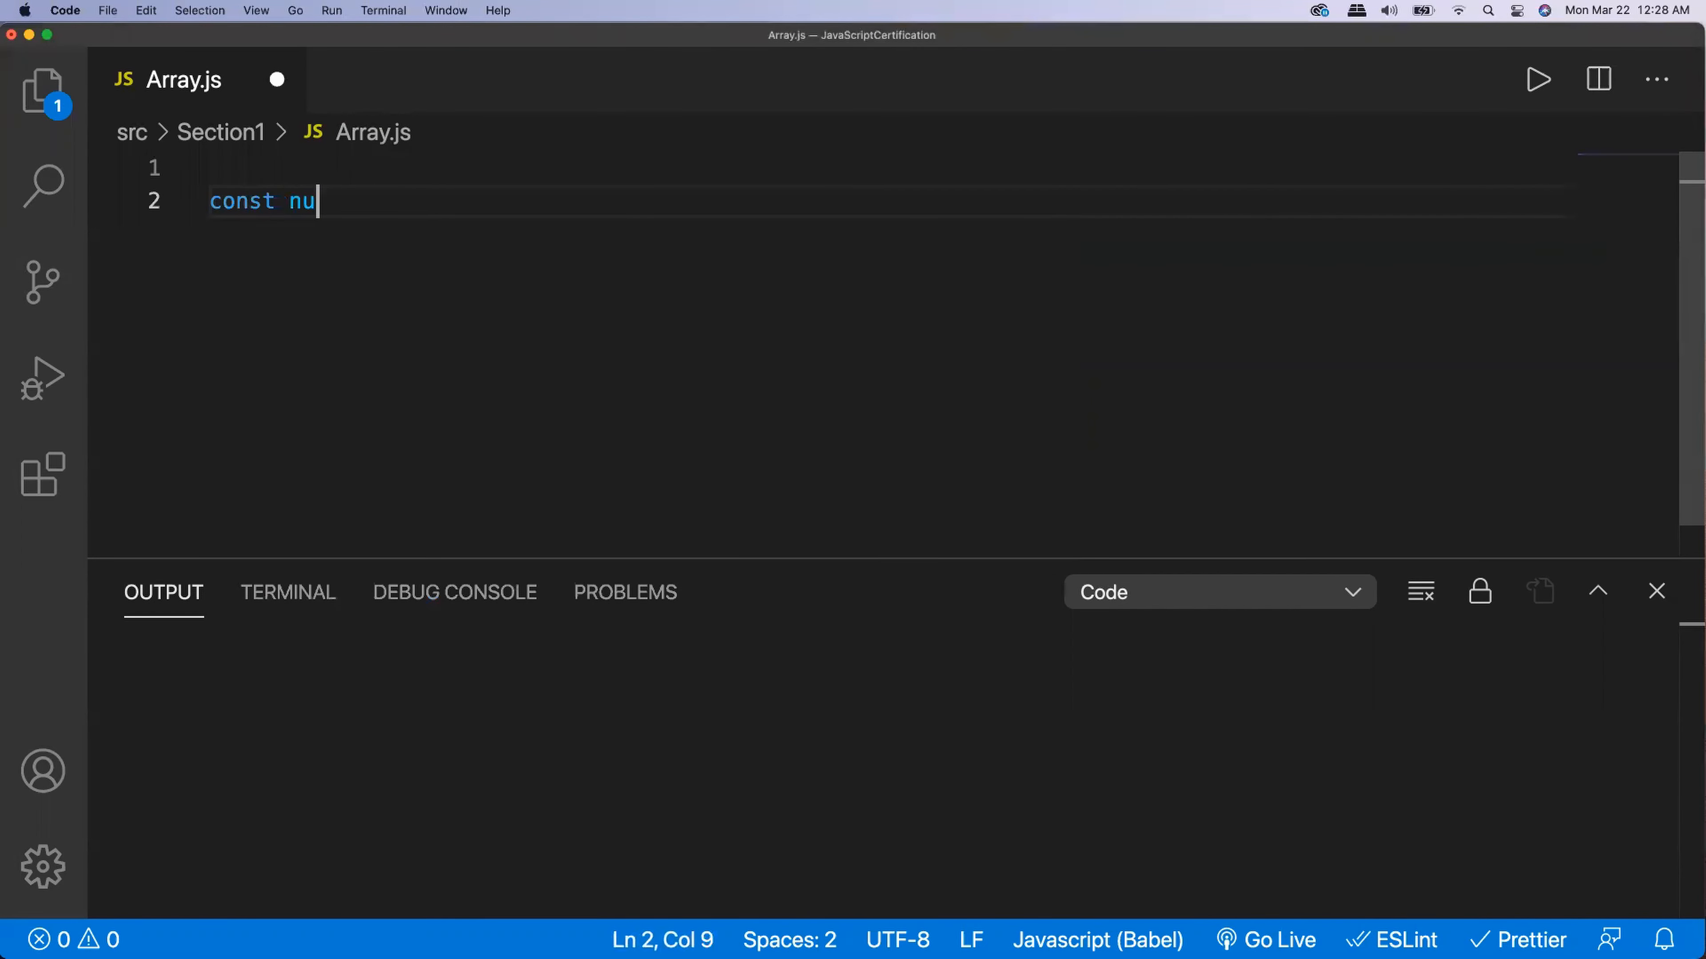
{"action": "type", "text": "mbers ="}
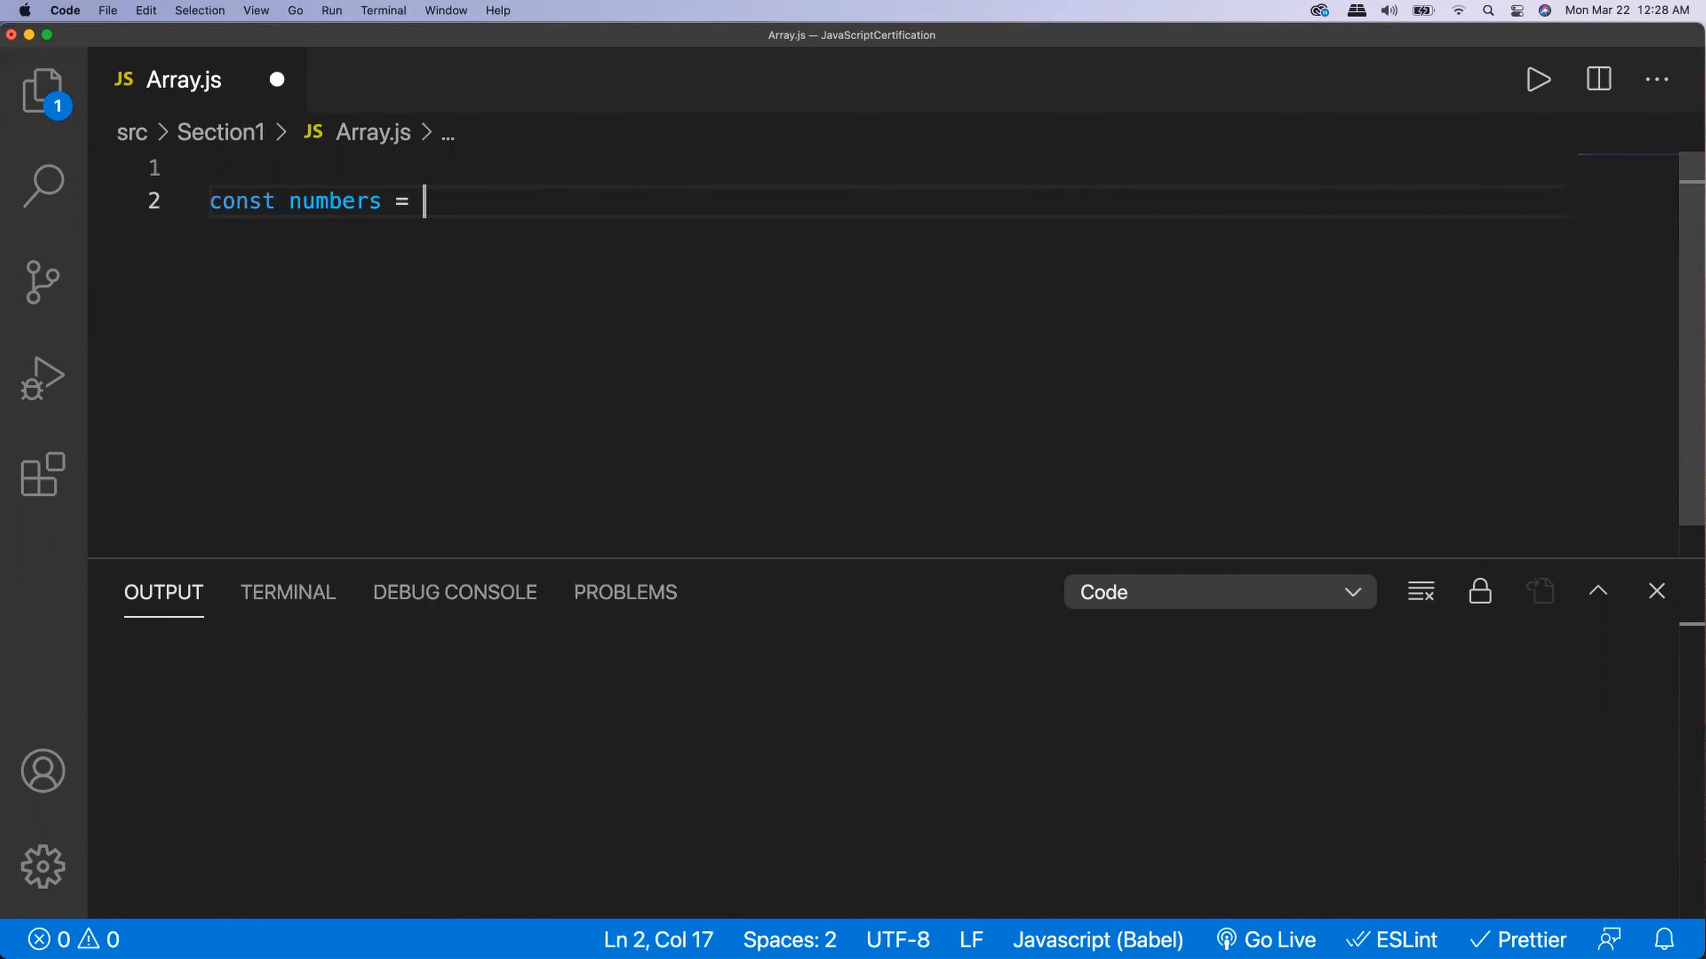
{"action": "type", "text": "[10,"}
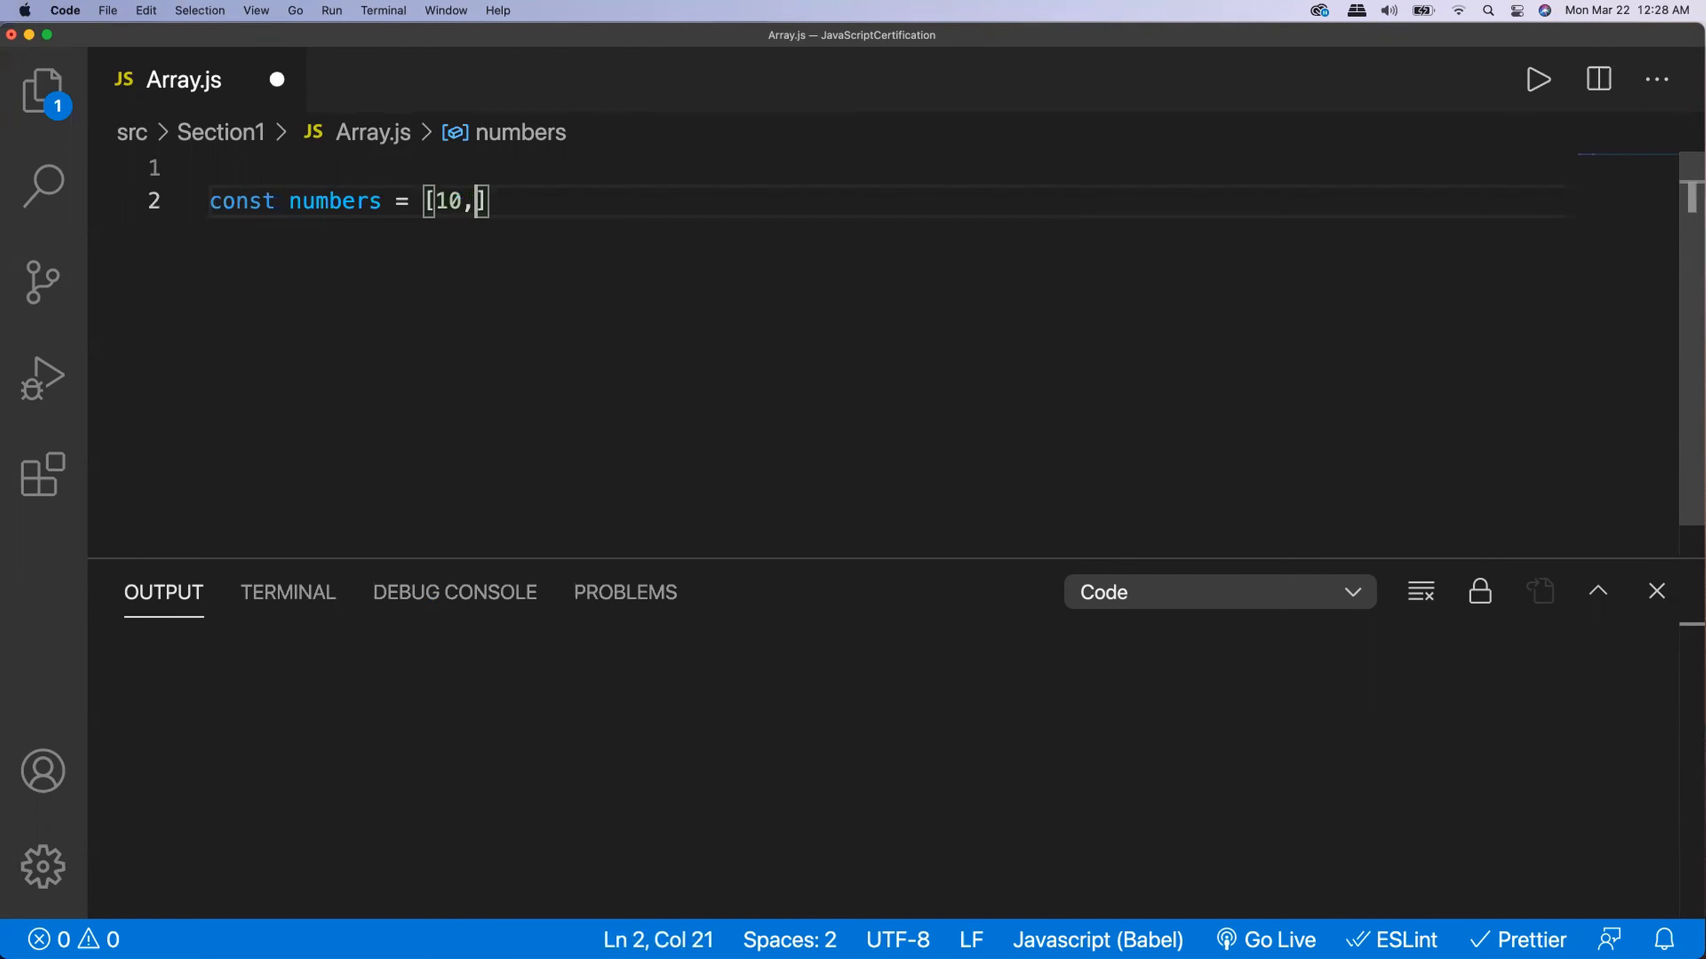
{"action": "type", "text": "10"}
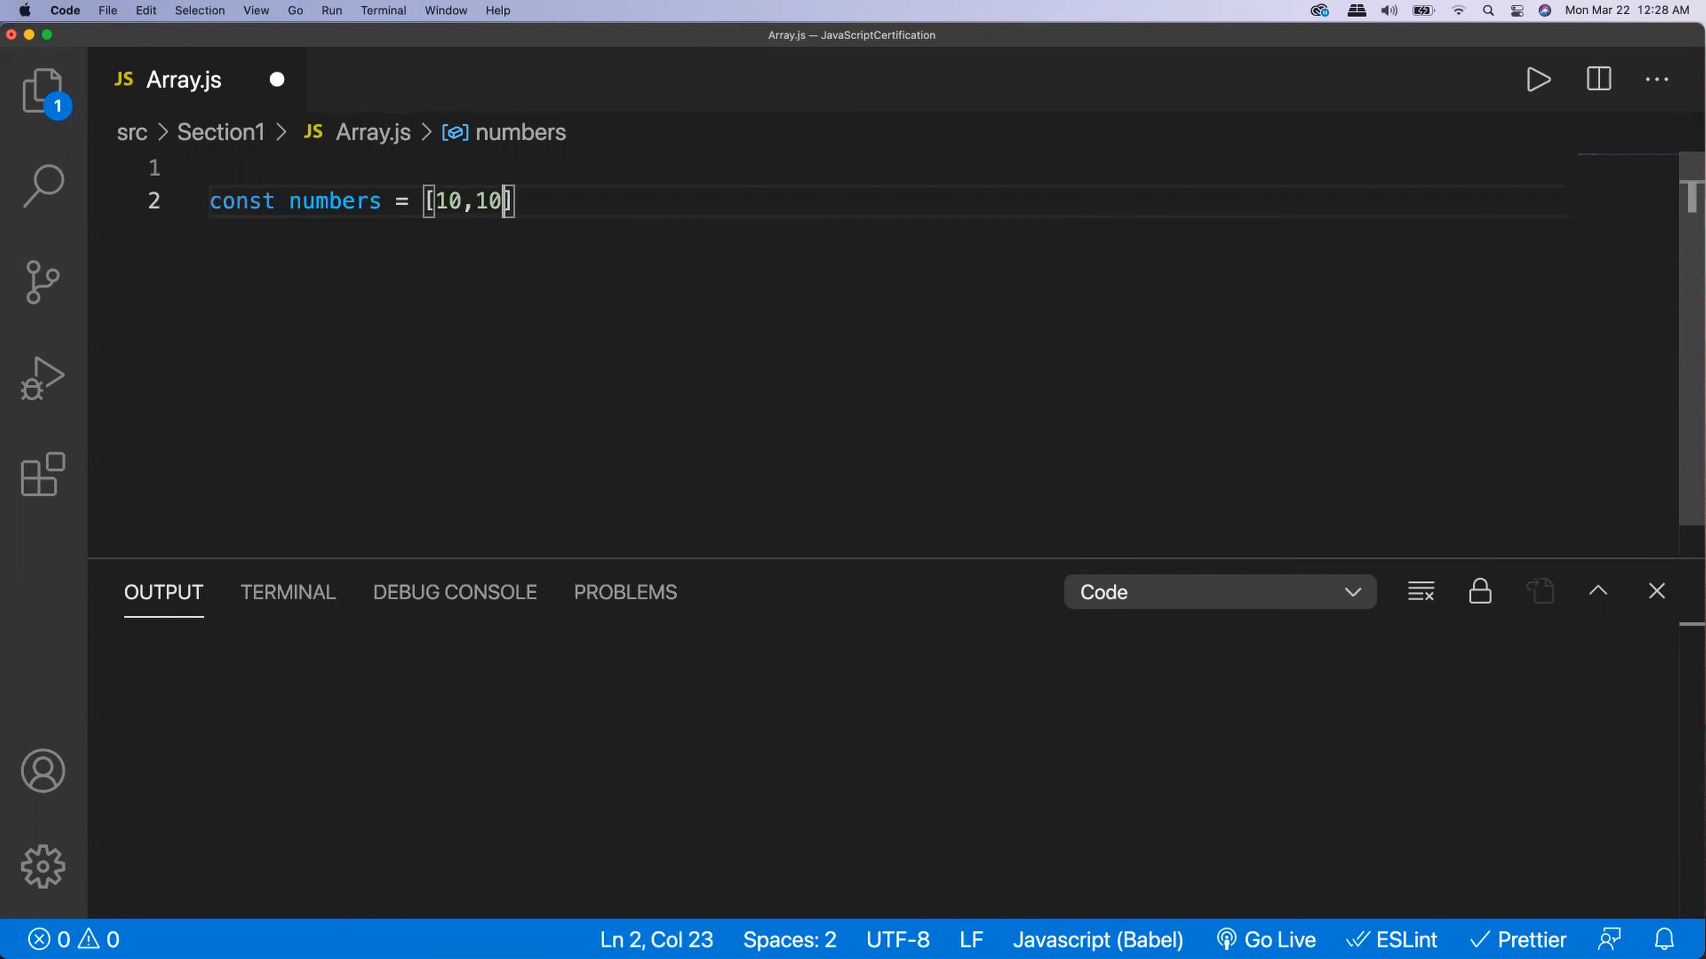
{"action": "type", "text": "0,23,45"}
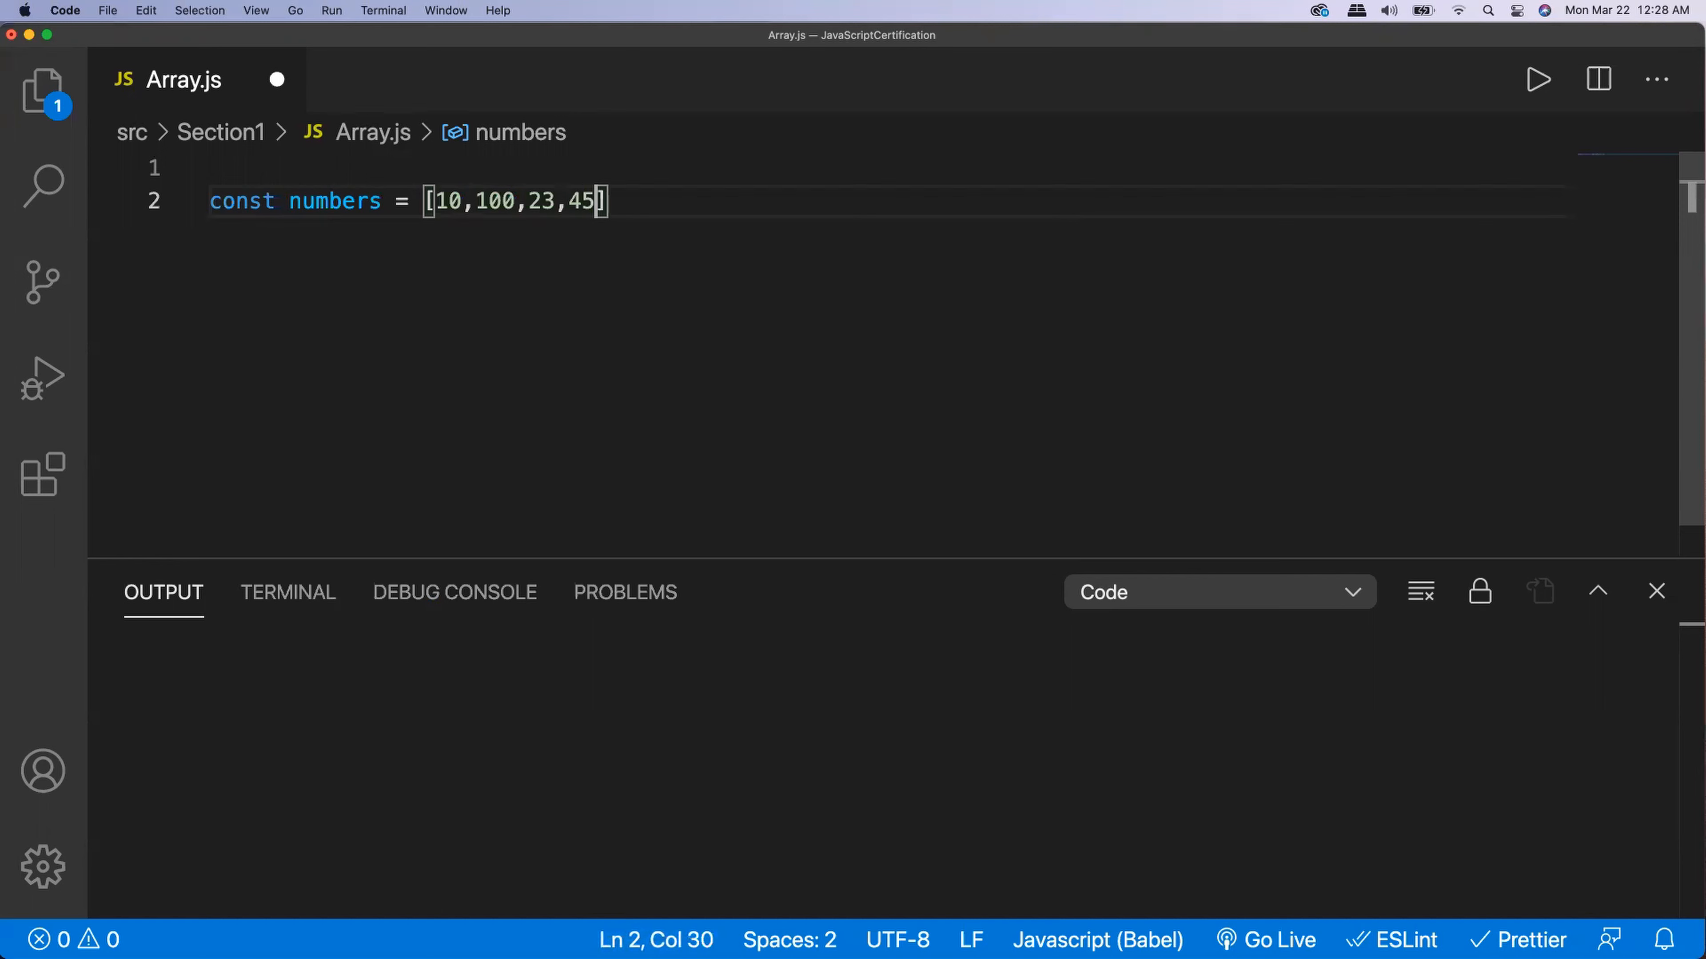
{"action": "type", "text": ",9"}
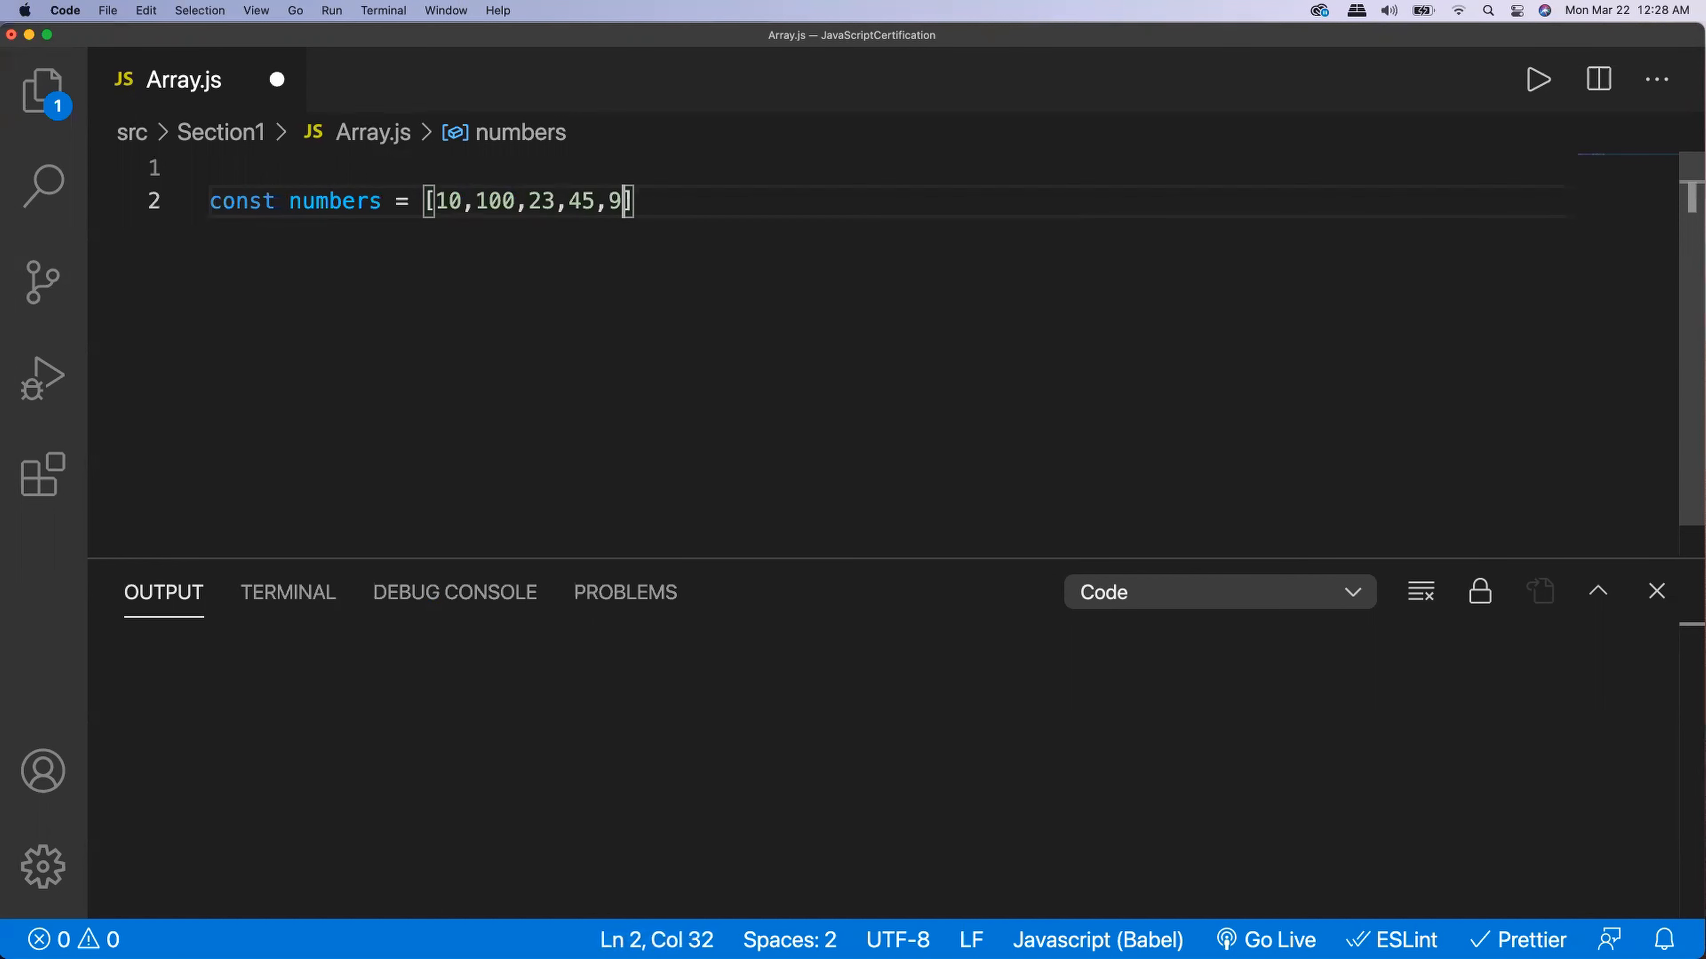
{"action": "type", "text": "0];"}
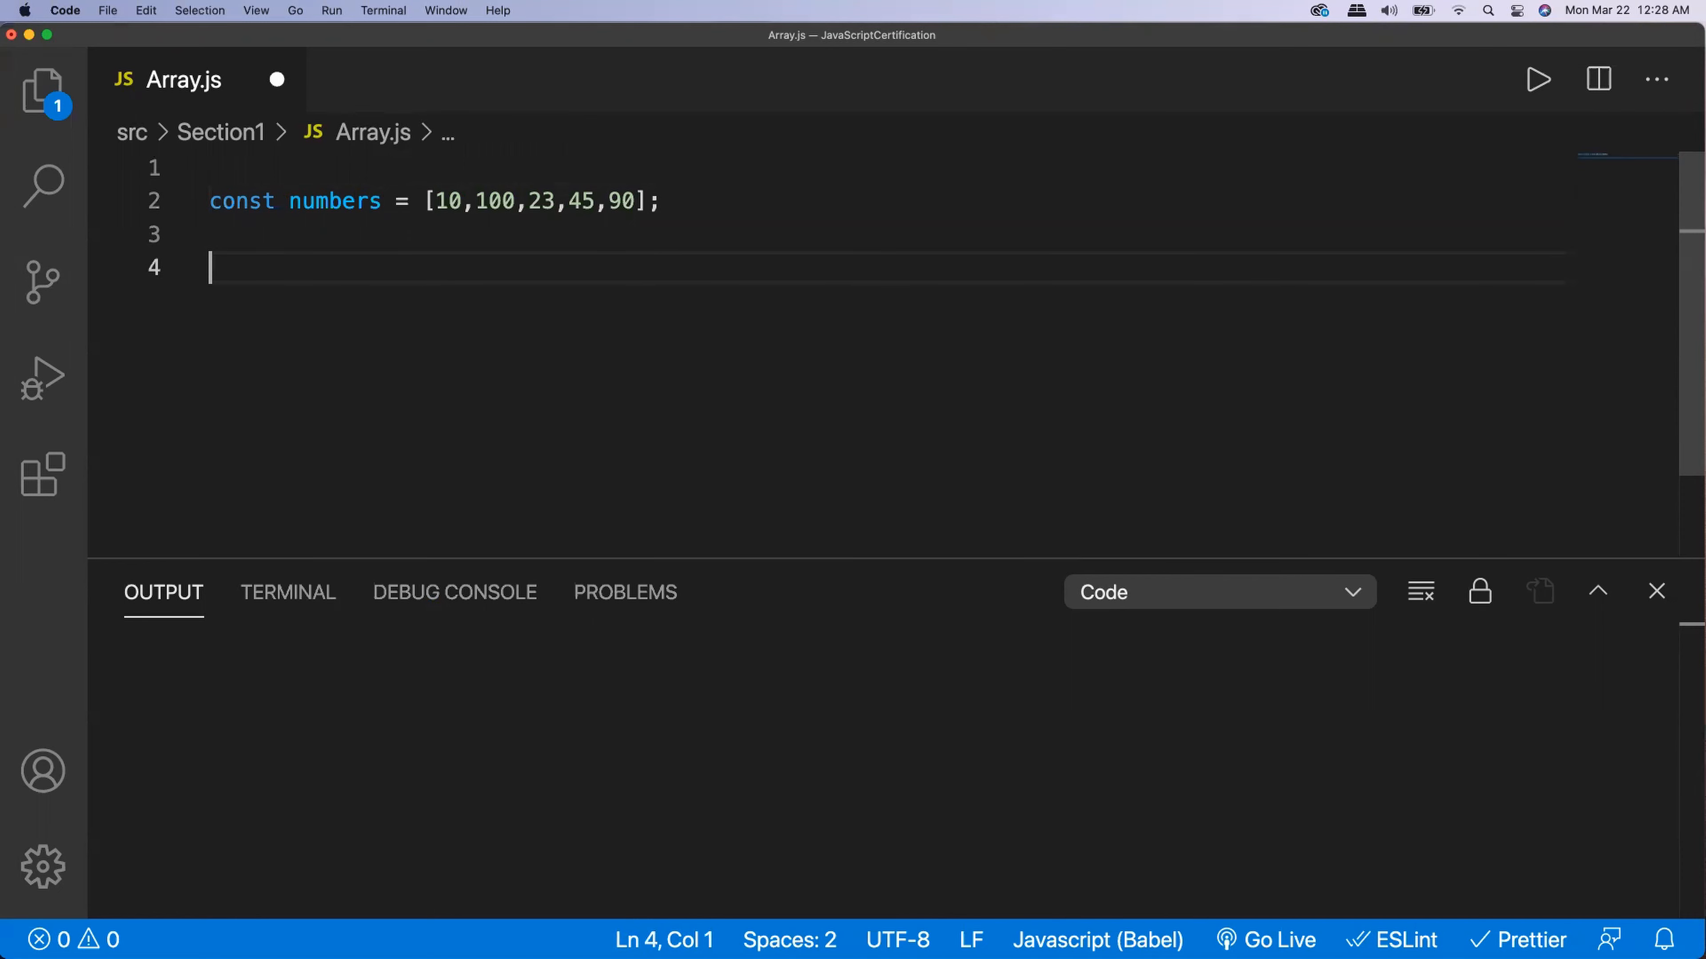
Start a console.log of numbers.some with a singleNumber callback parameter, correcting a typo
{"action": "type", "text": "console."}
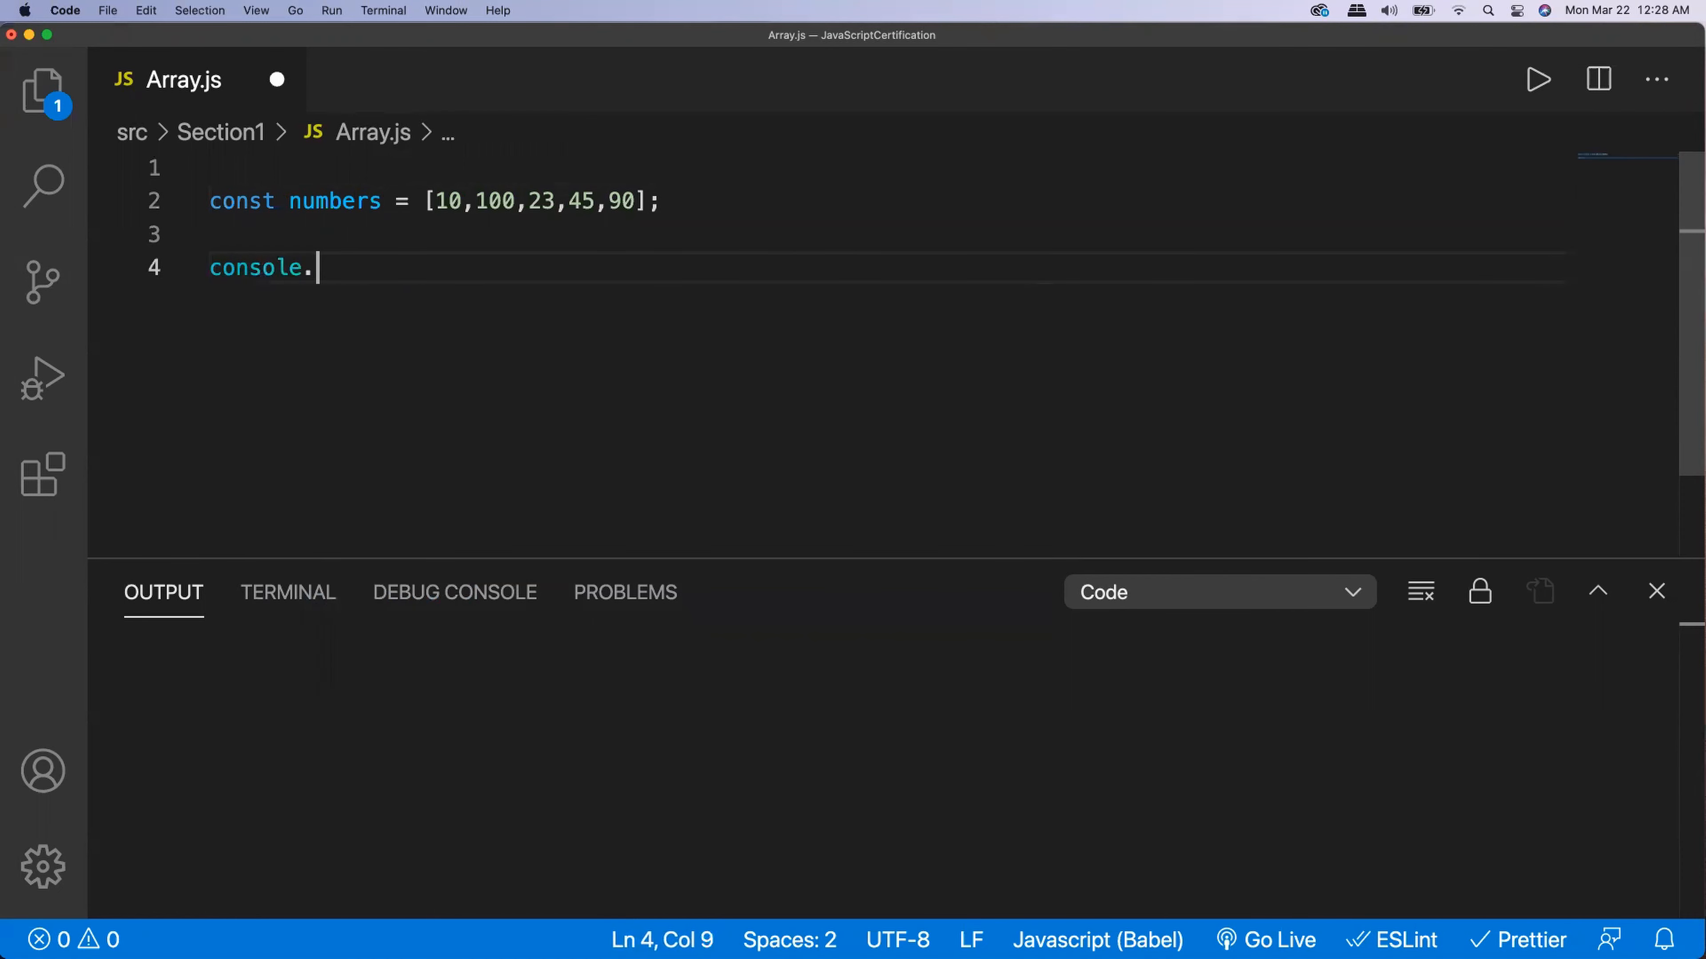
{"action": "type", "text": "log(nu"}
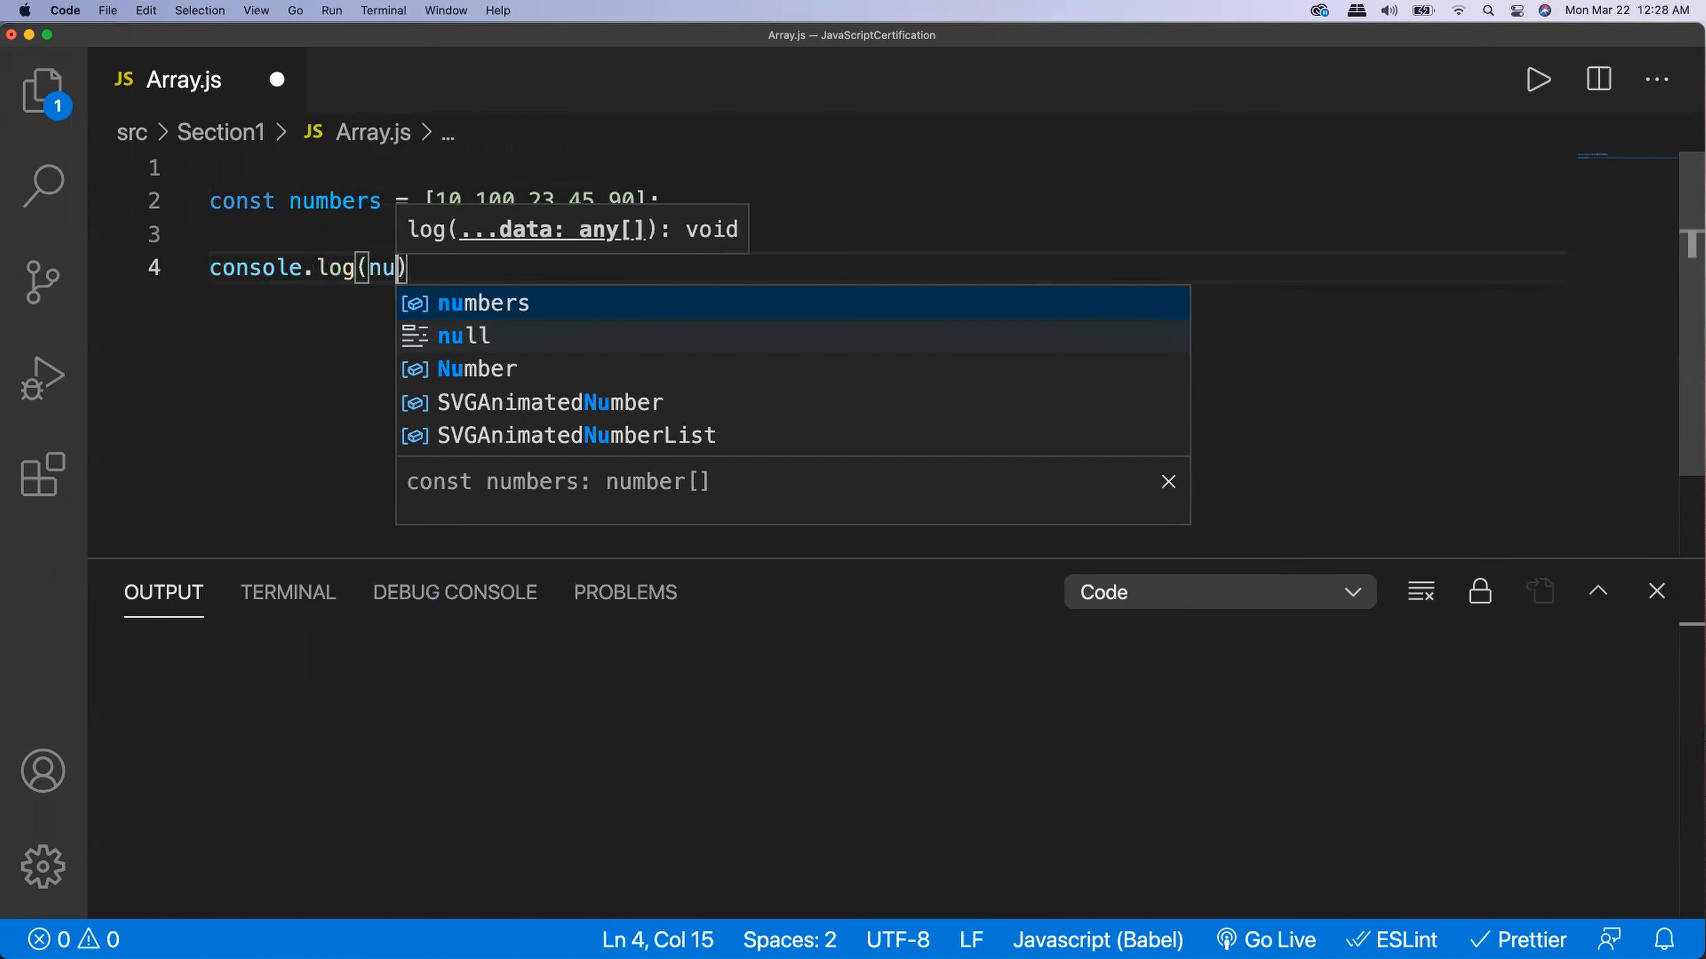
{"action": "type", "text": "mbers.some"}
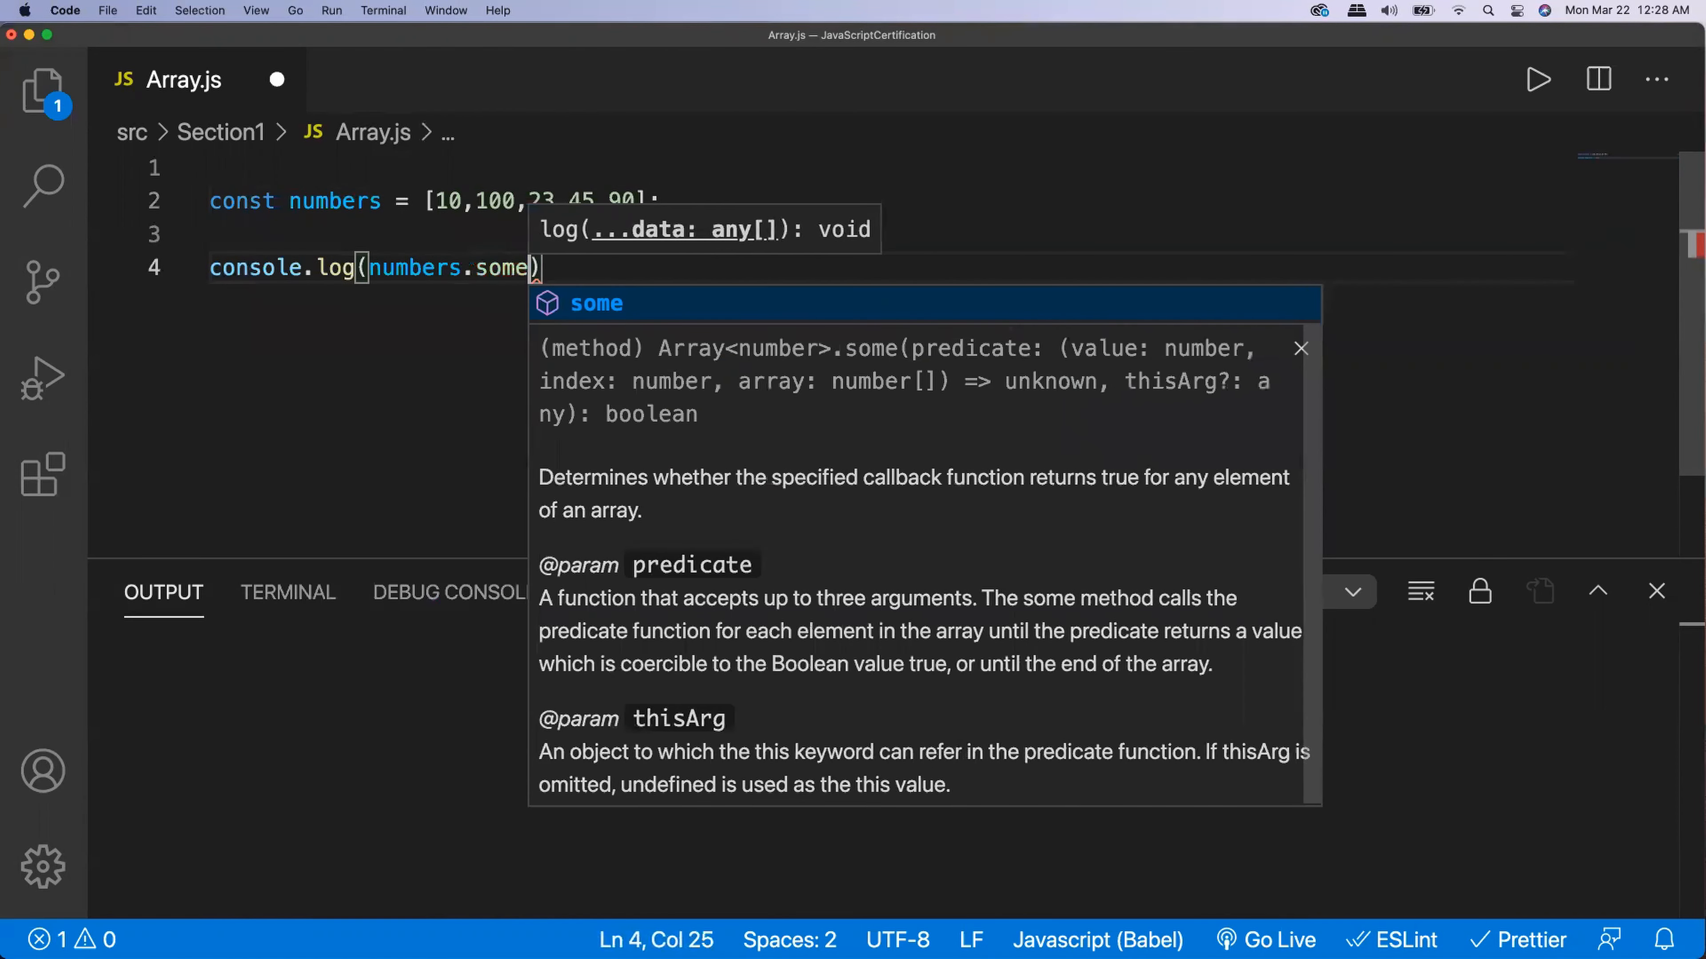
{"action": "type", "text": "()"}
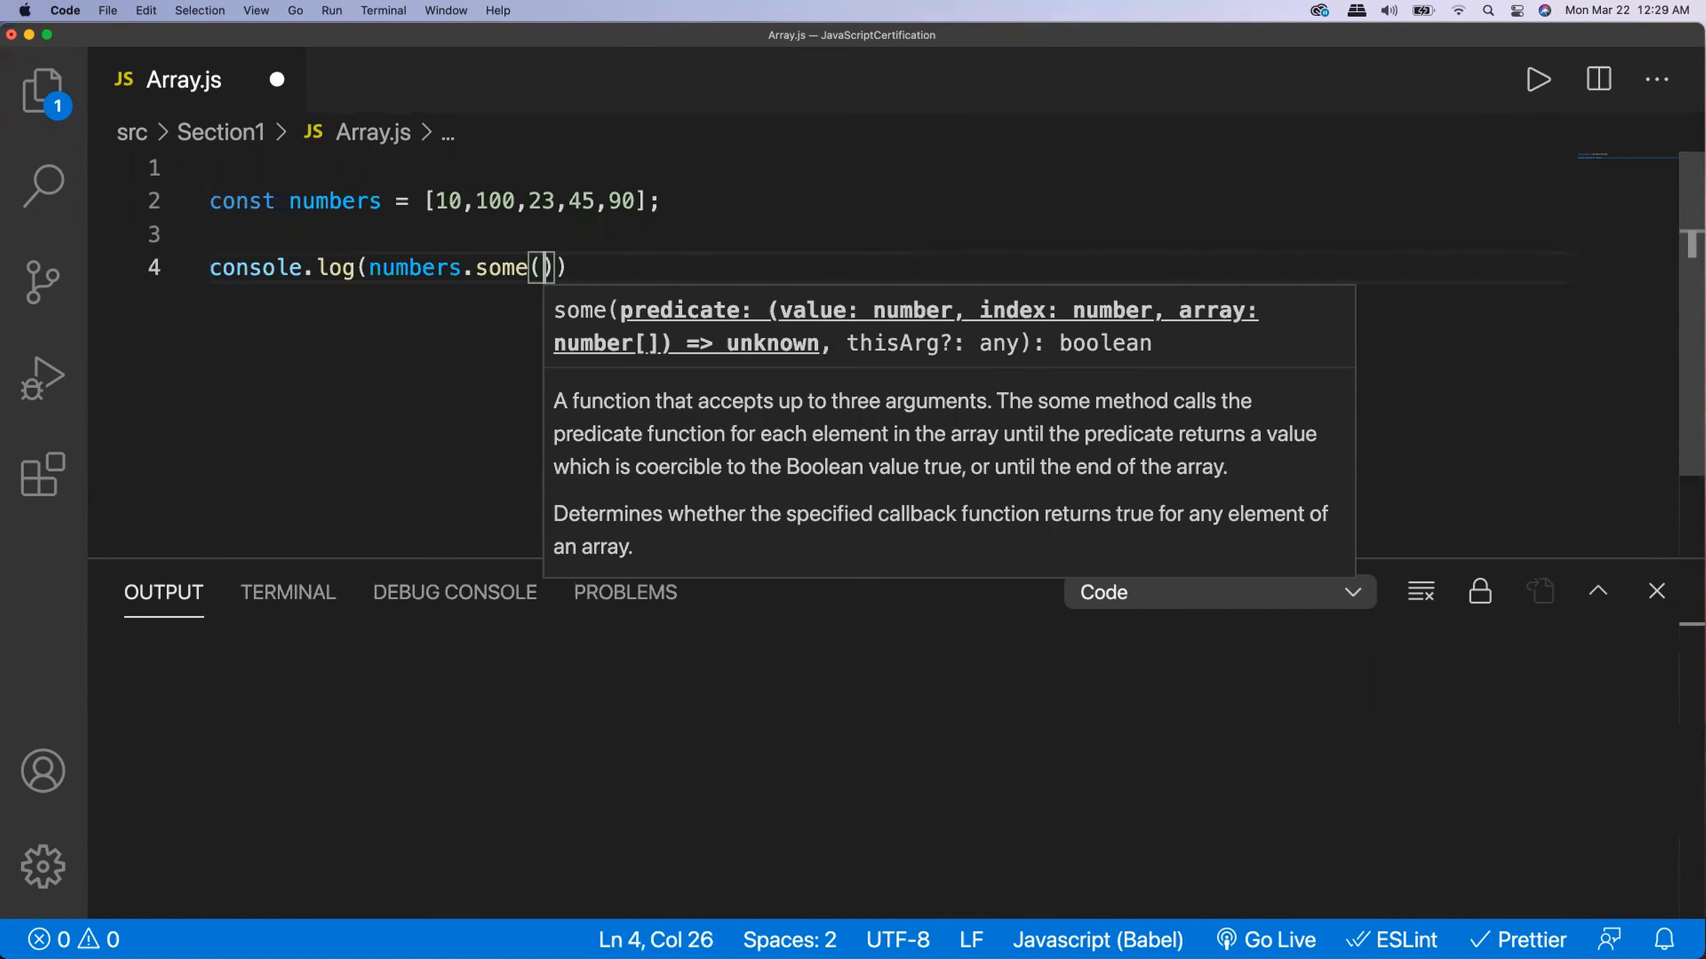
{"action": "type", "text": "(s"}
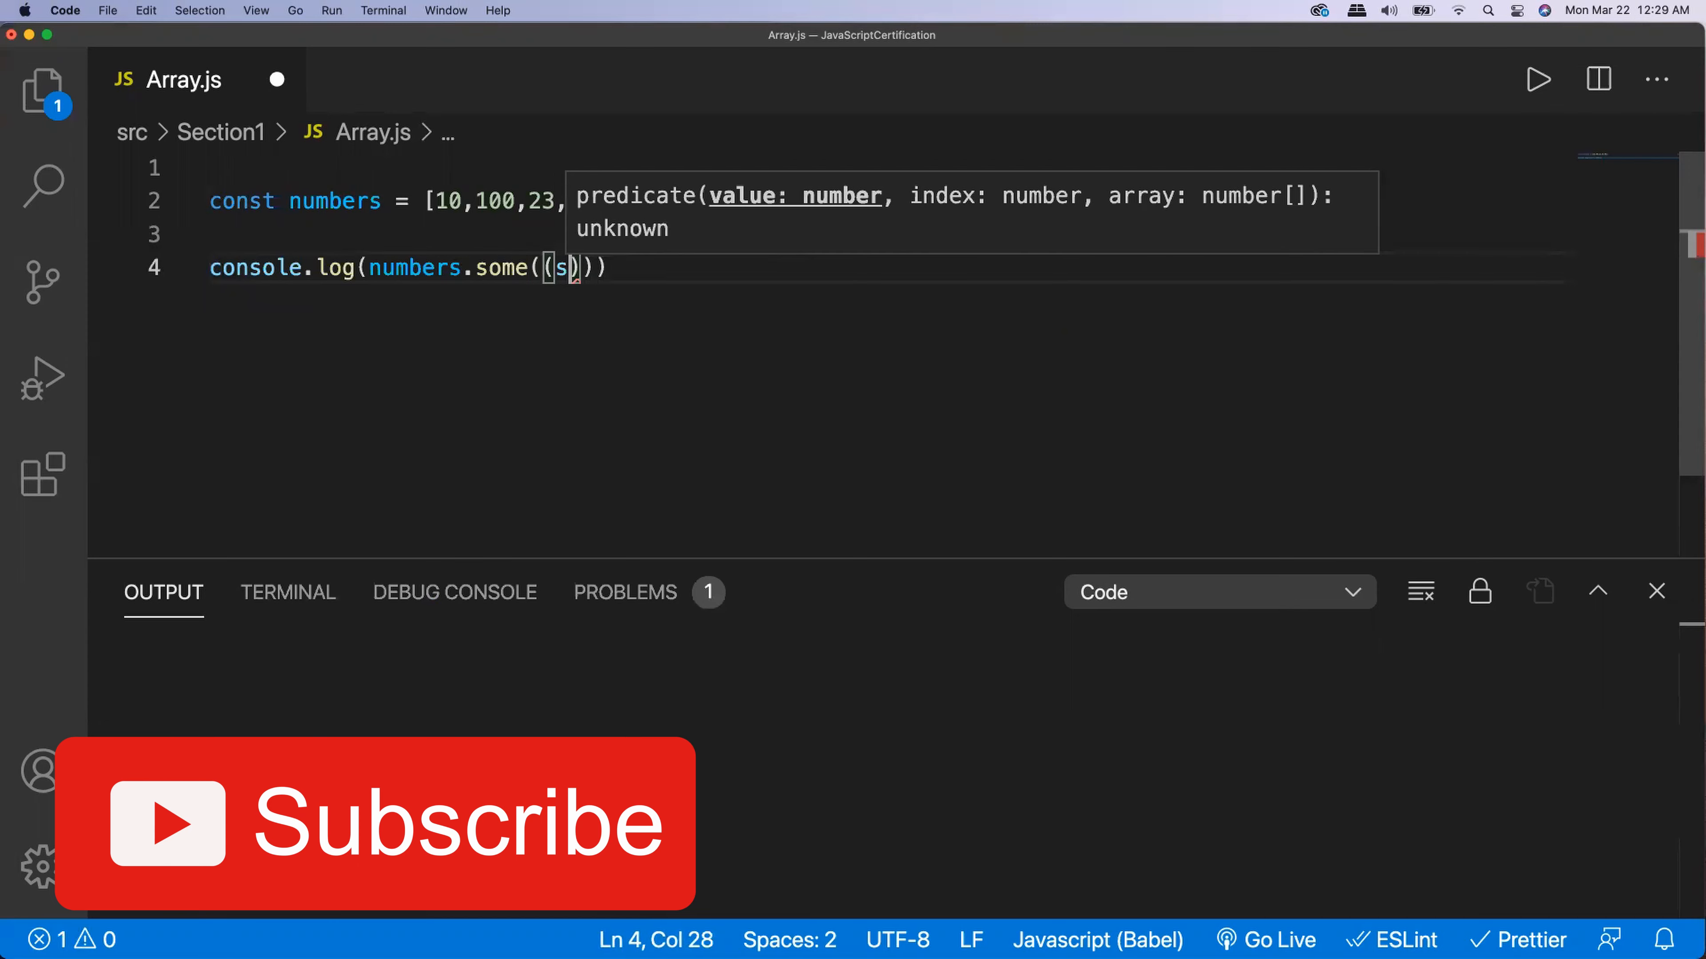
{"action": "type", "text": "ingelNum"}
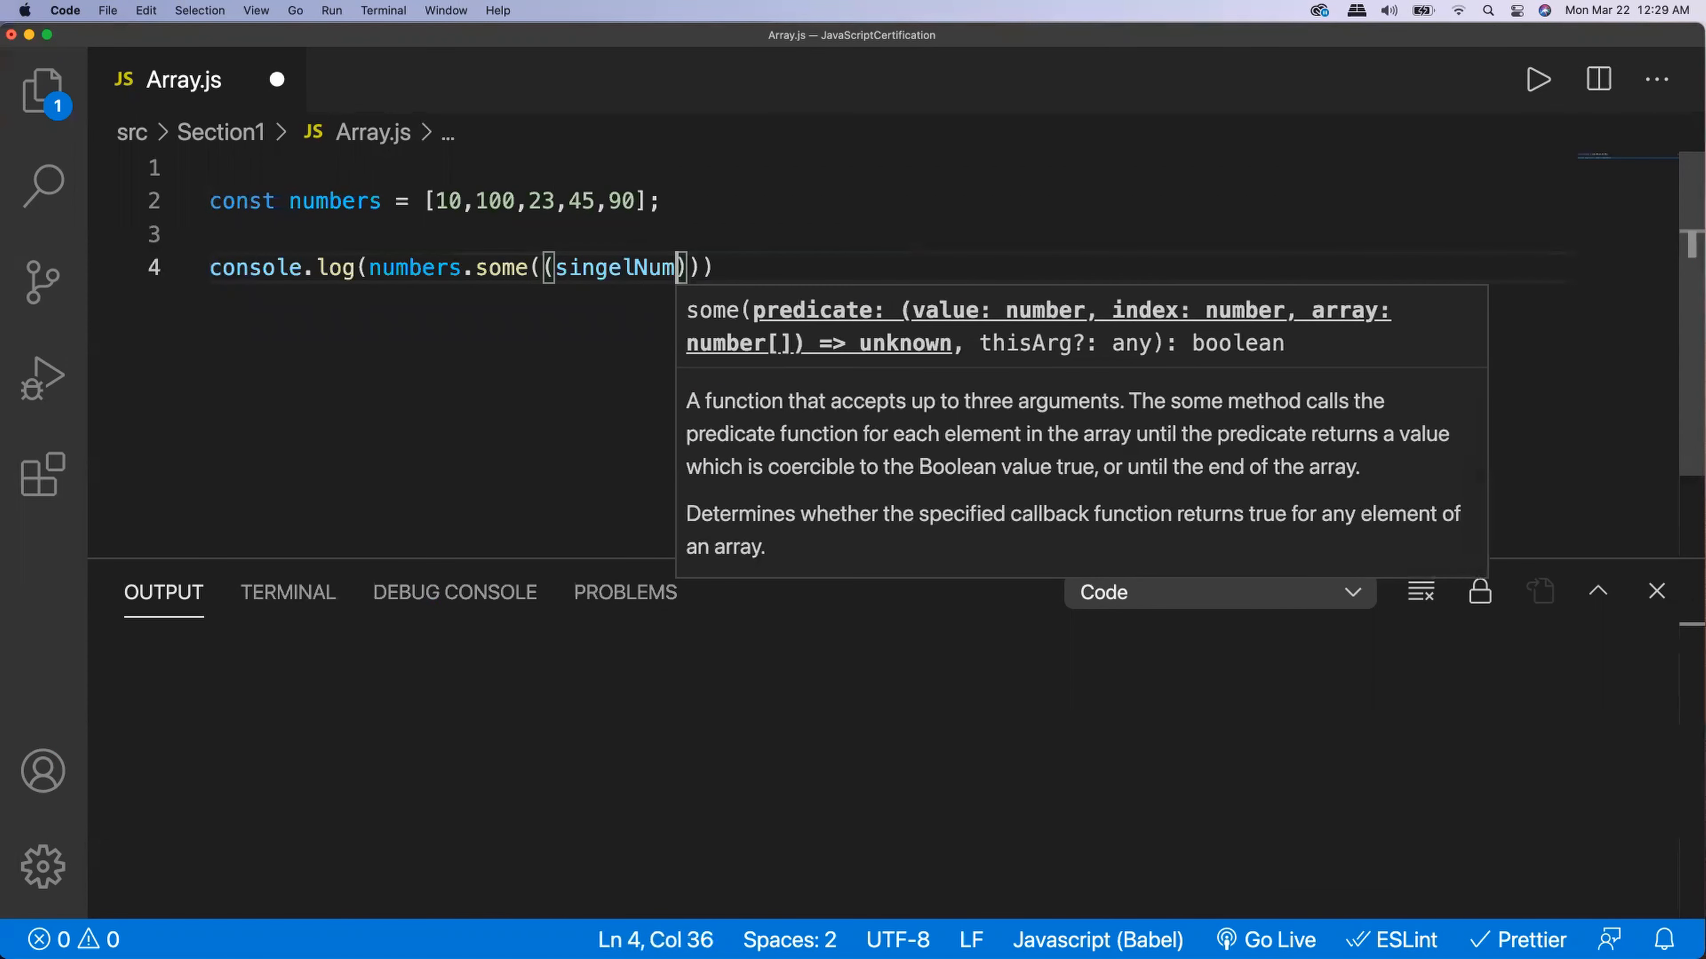
{"action": "key", "text": "Backspace"}
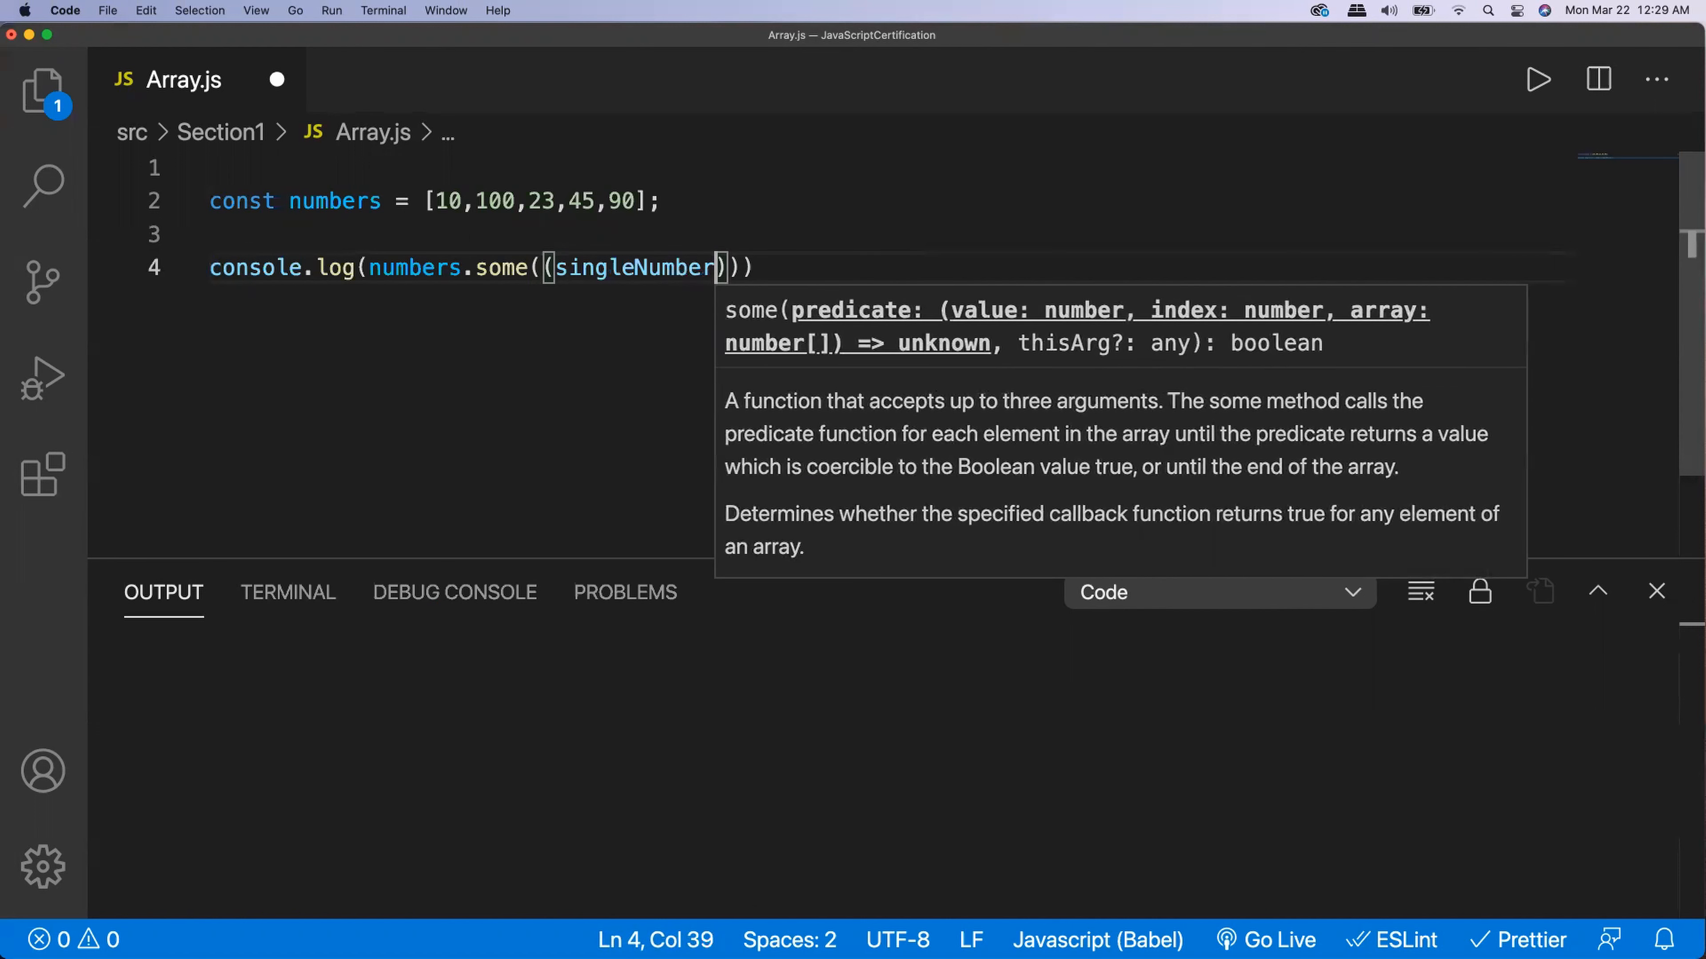
Complete the arrow function as singleNumber >= 50 and save the file
{"action": "type", "text": "=>"}
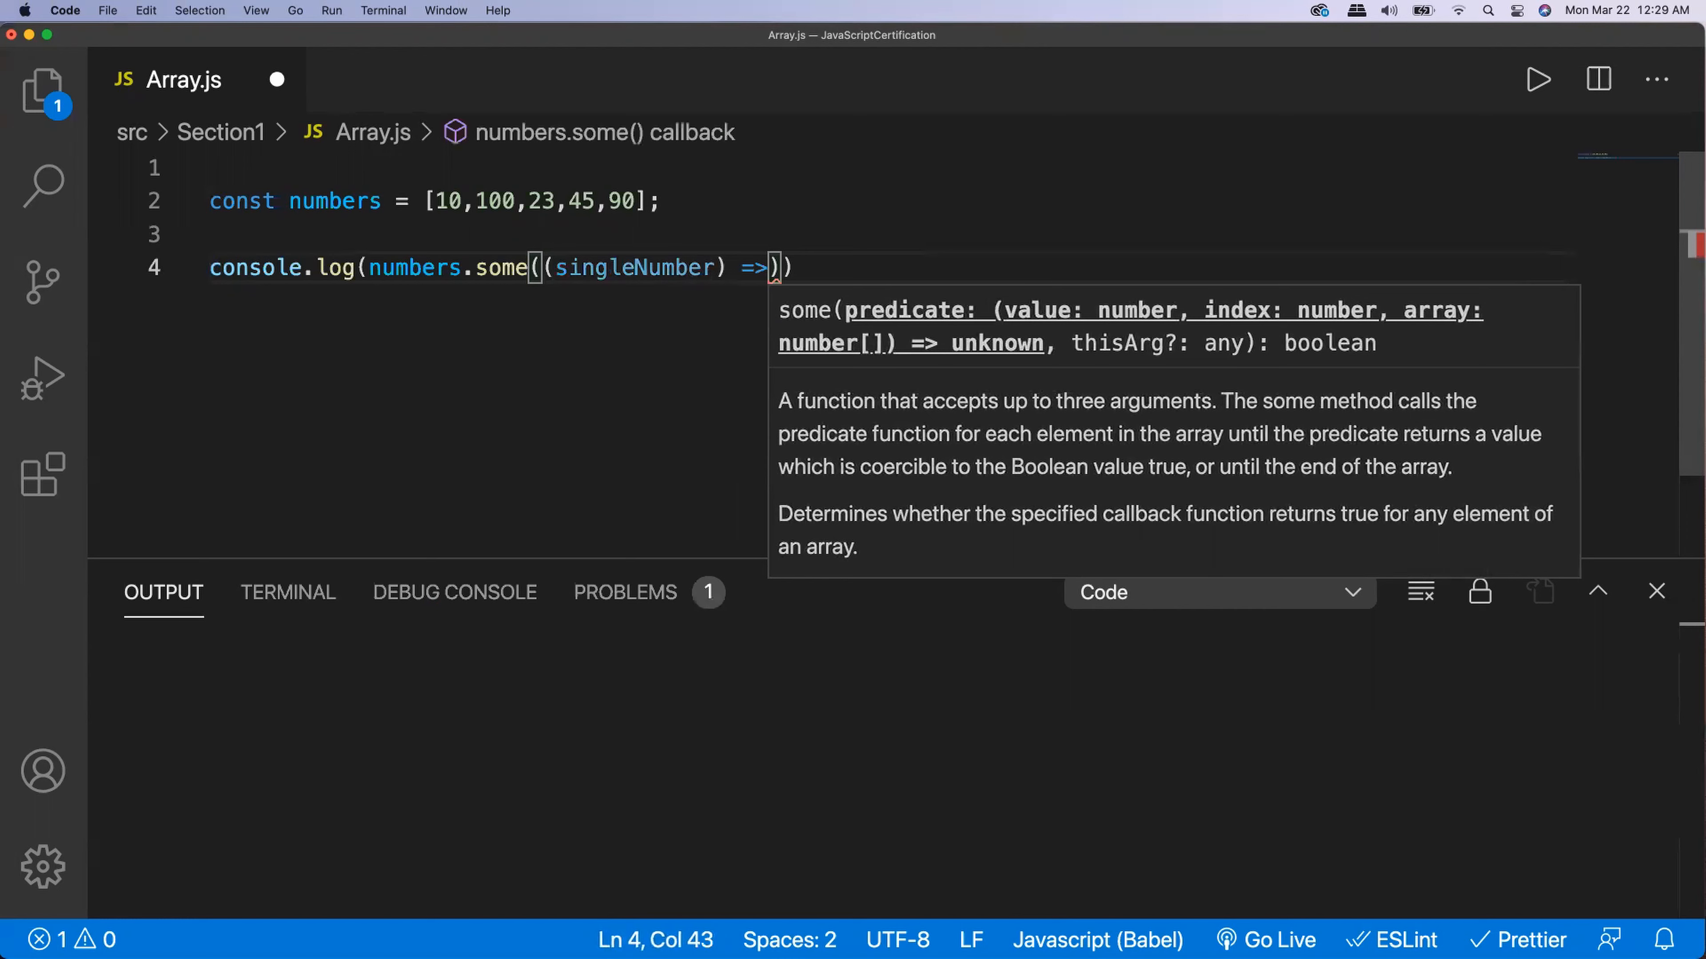
{"action": "type", "text": "singleNumber"}
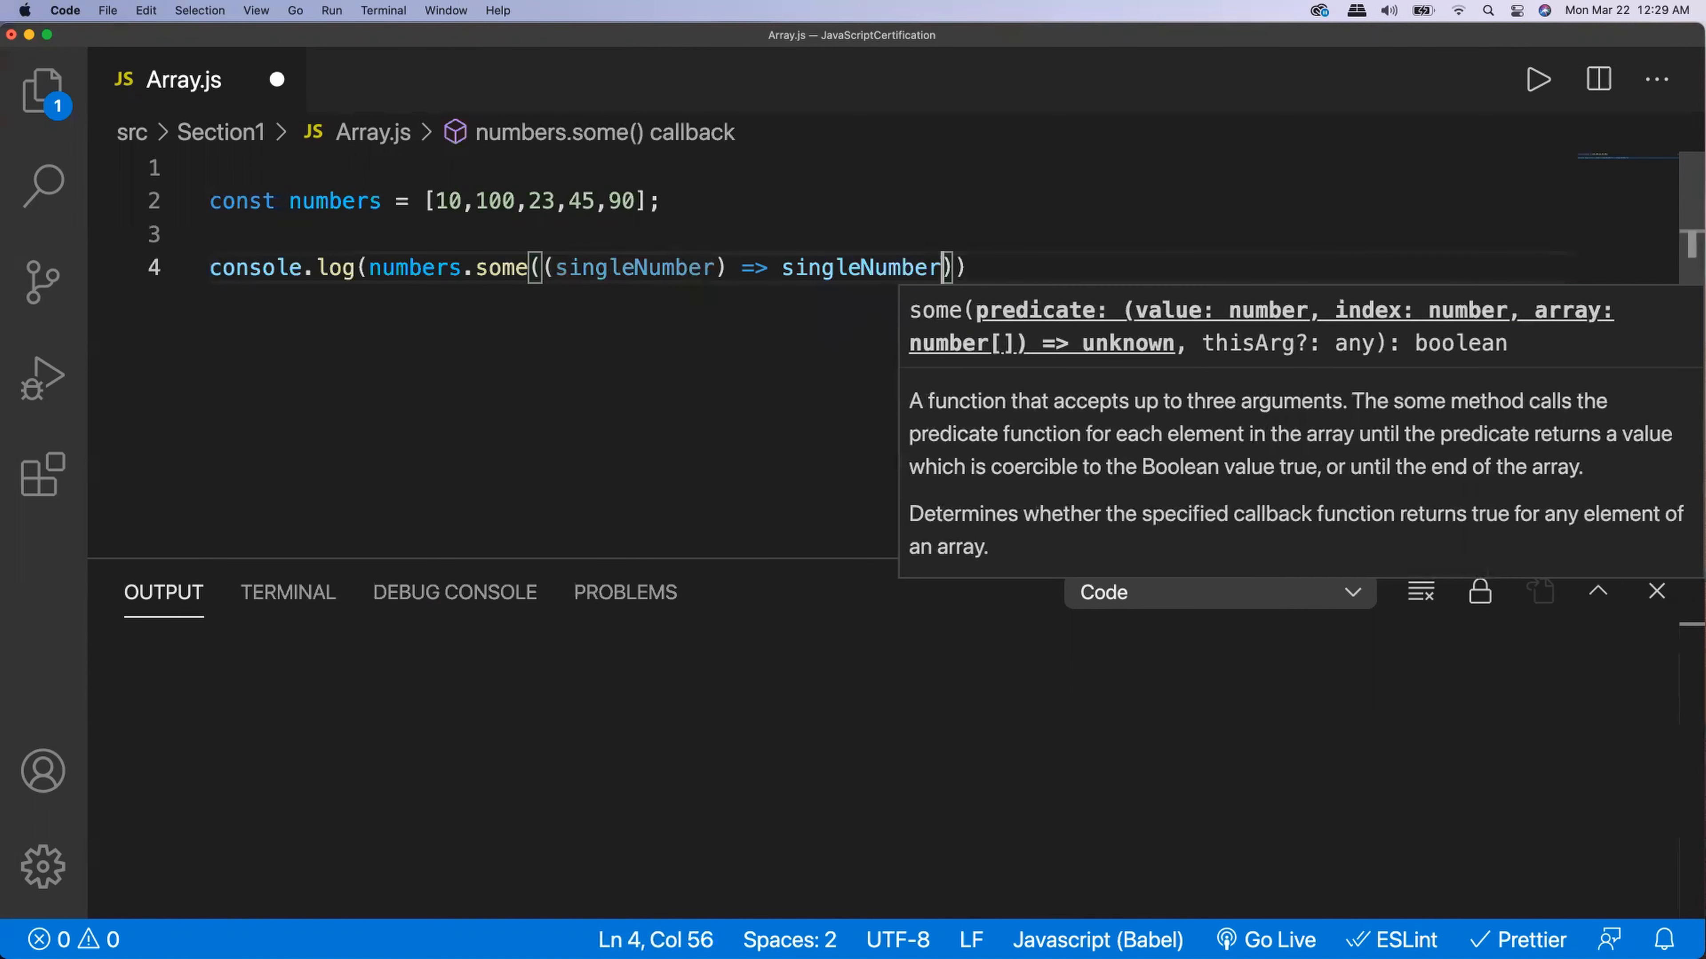
{"action": "type", "text": ">"}
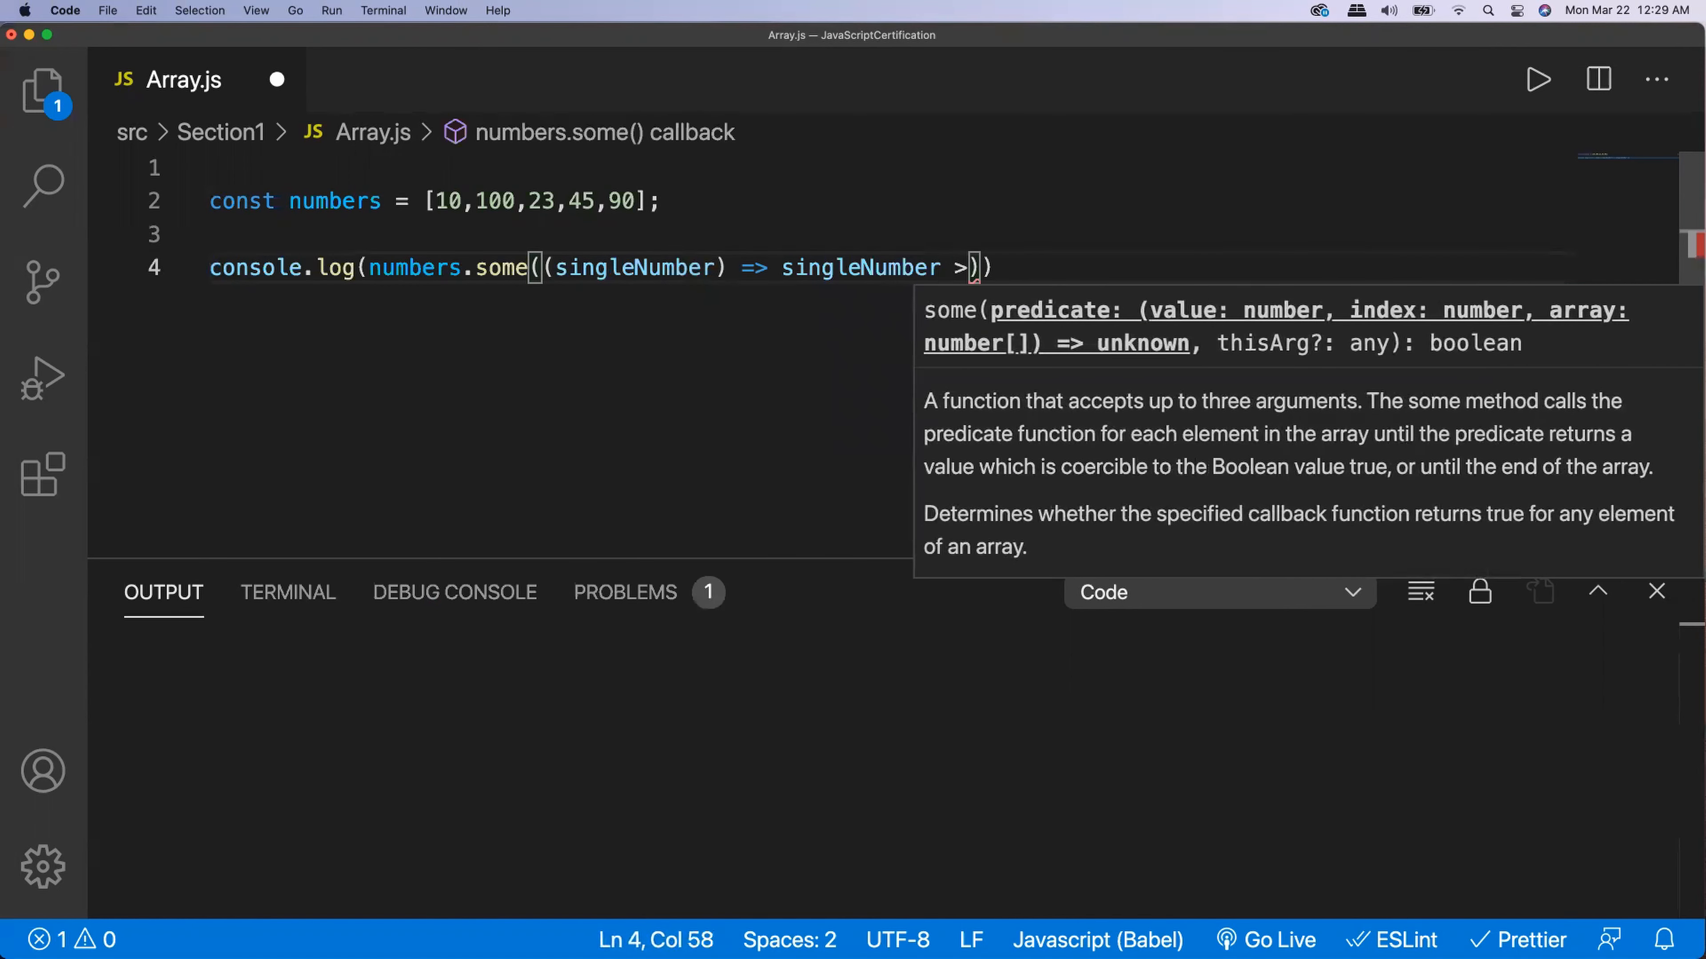
{"action": "type", "text": "=50"}
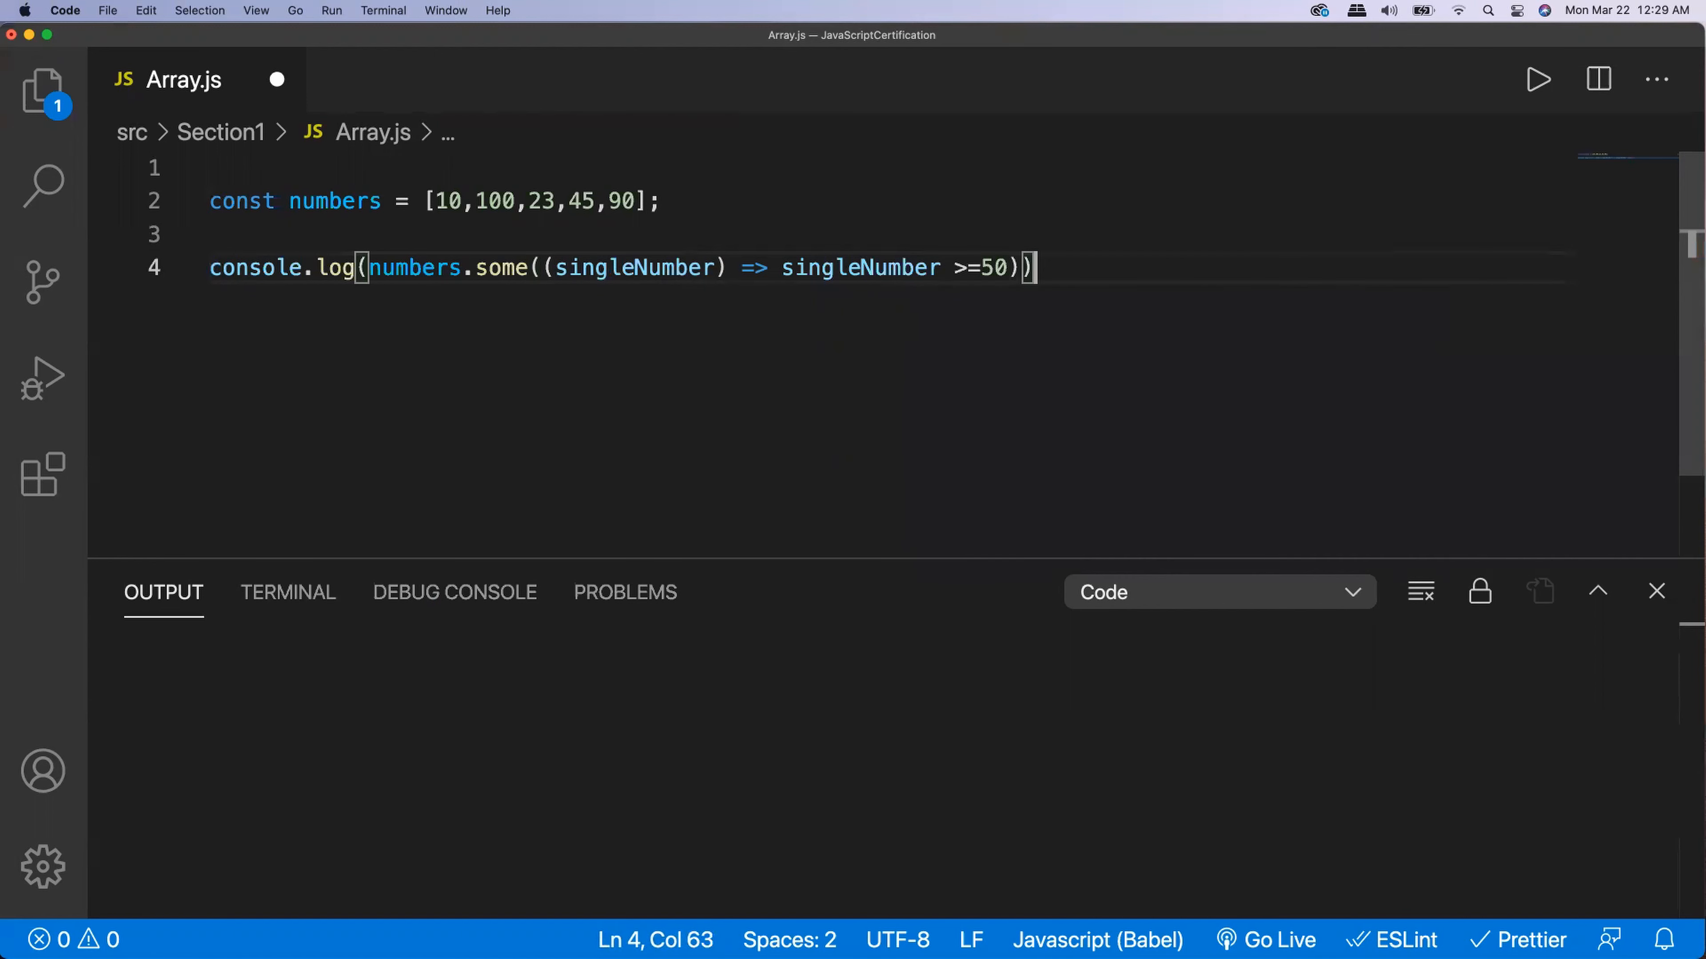
{"action": "key", "text": "cmd+s"}
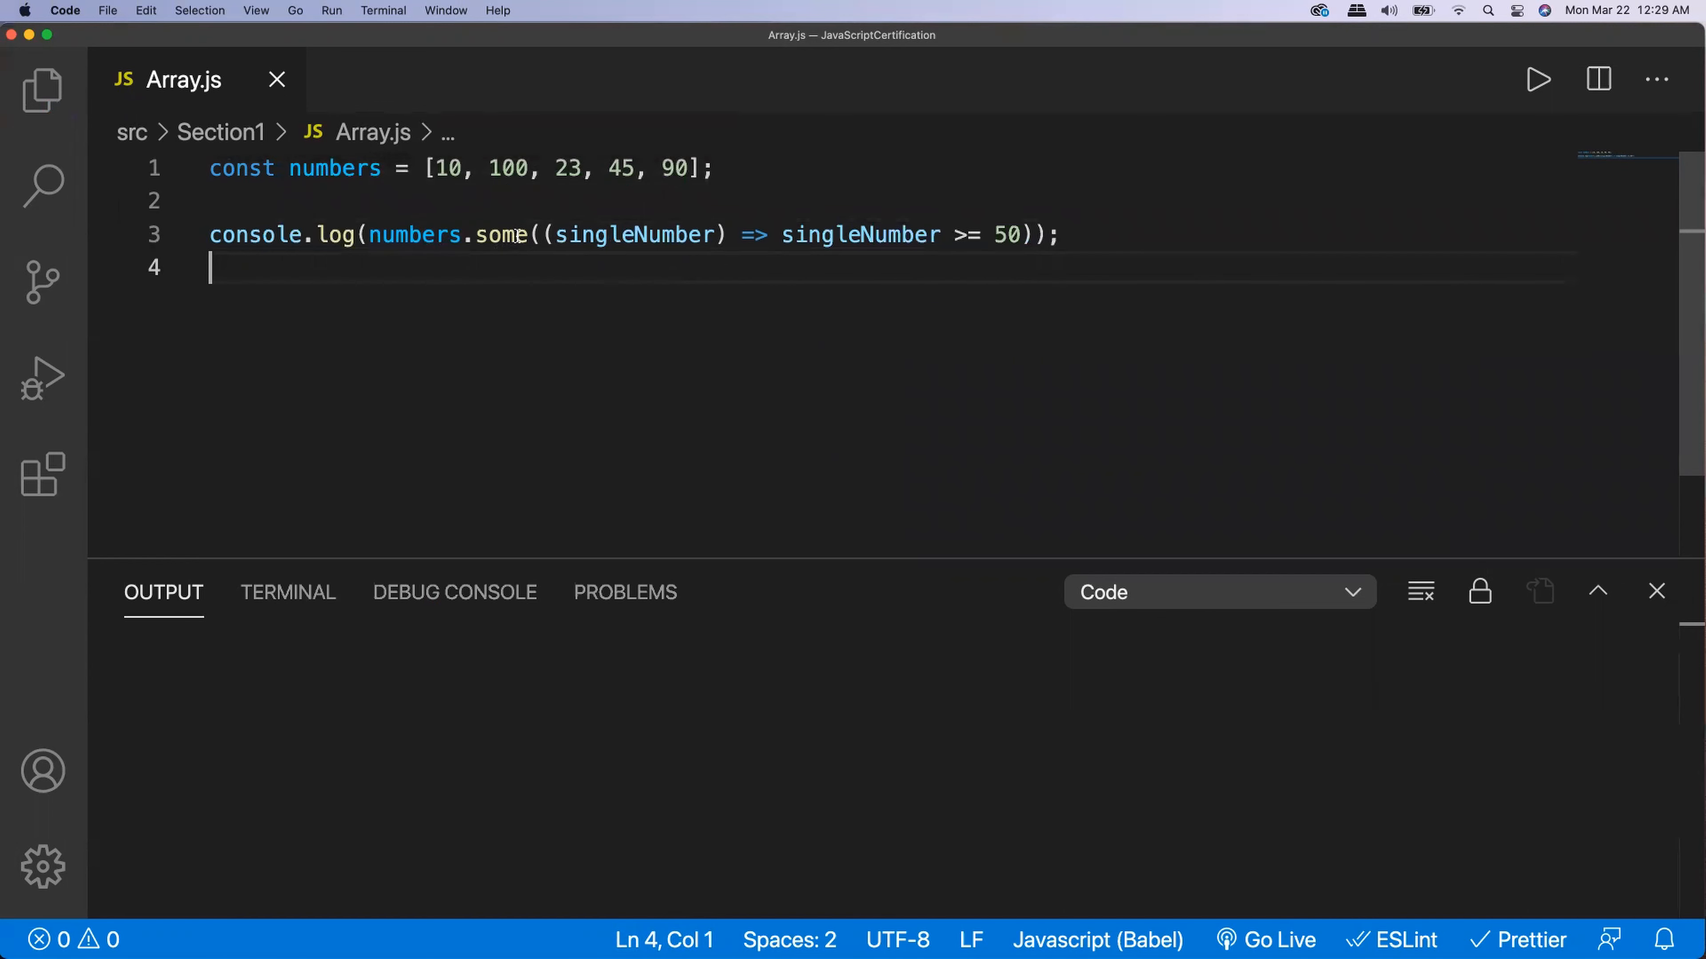
{"action": "mouse_move", "coordinate": [334, 169]}
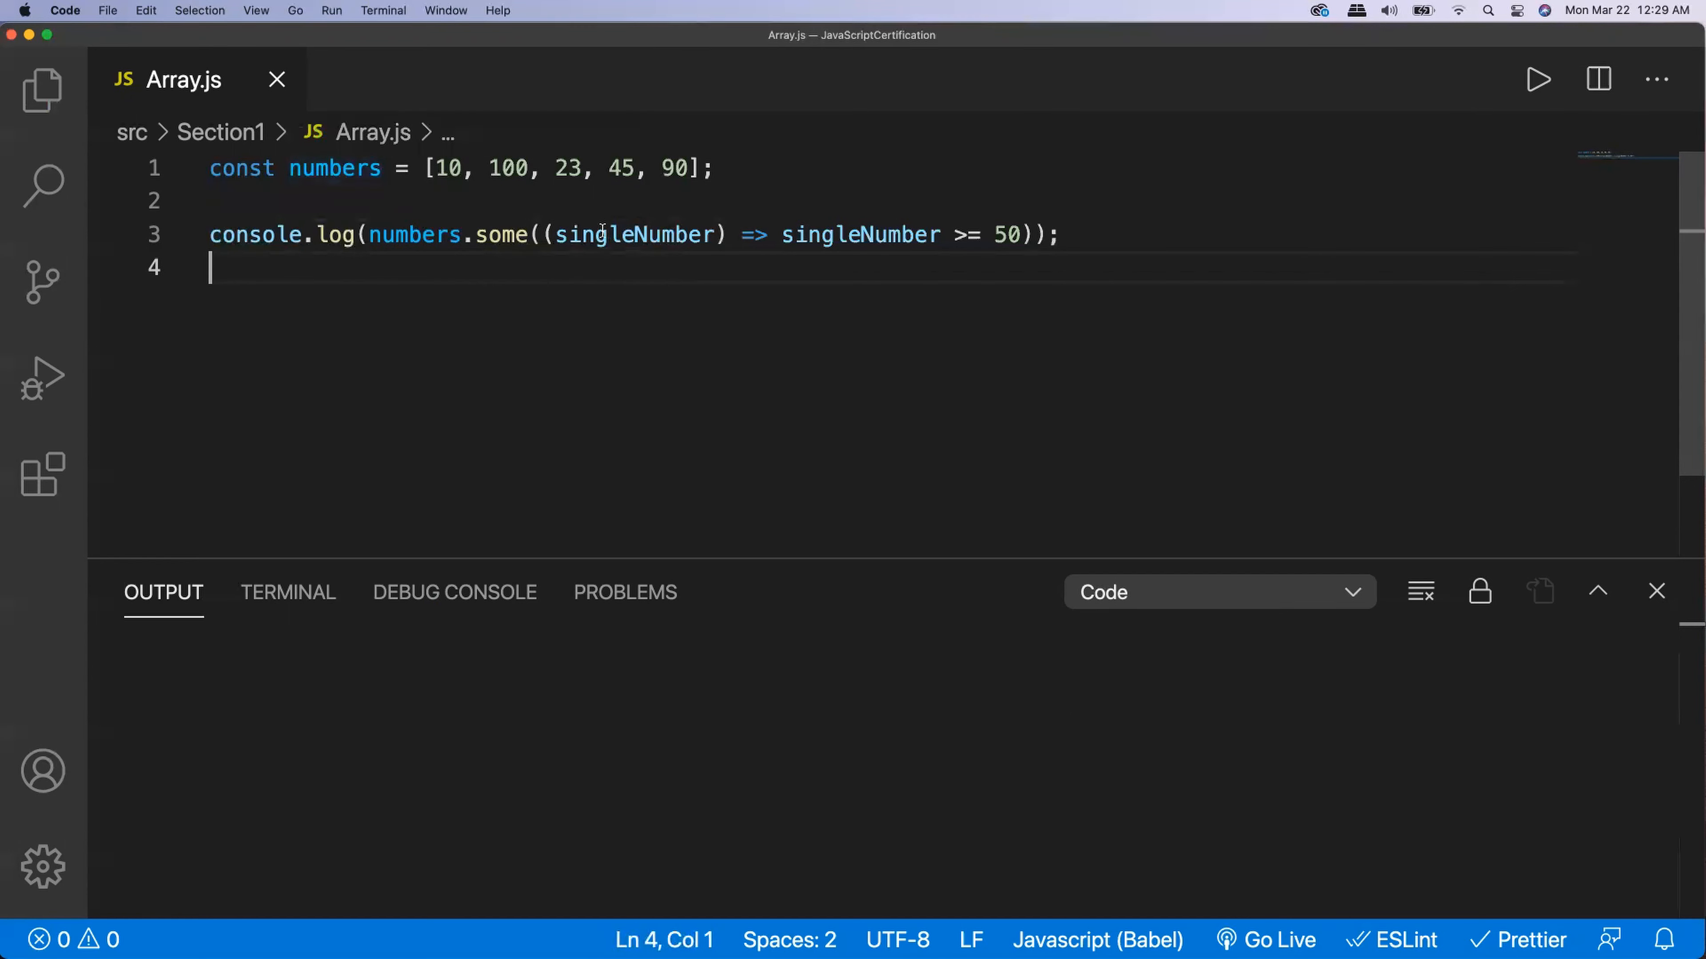
{"action": "mouse_move", "coordinate": [500, 234]}
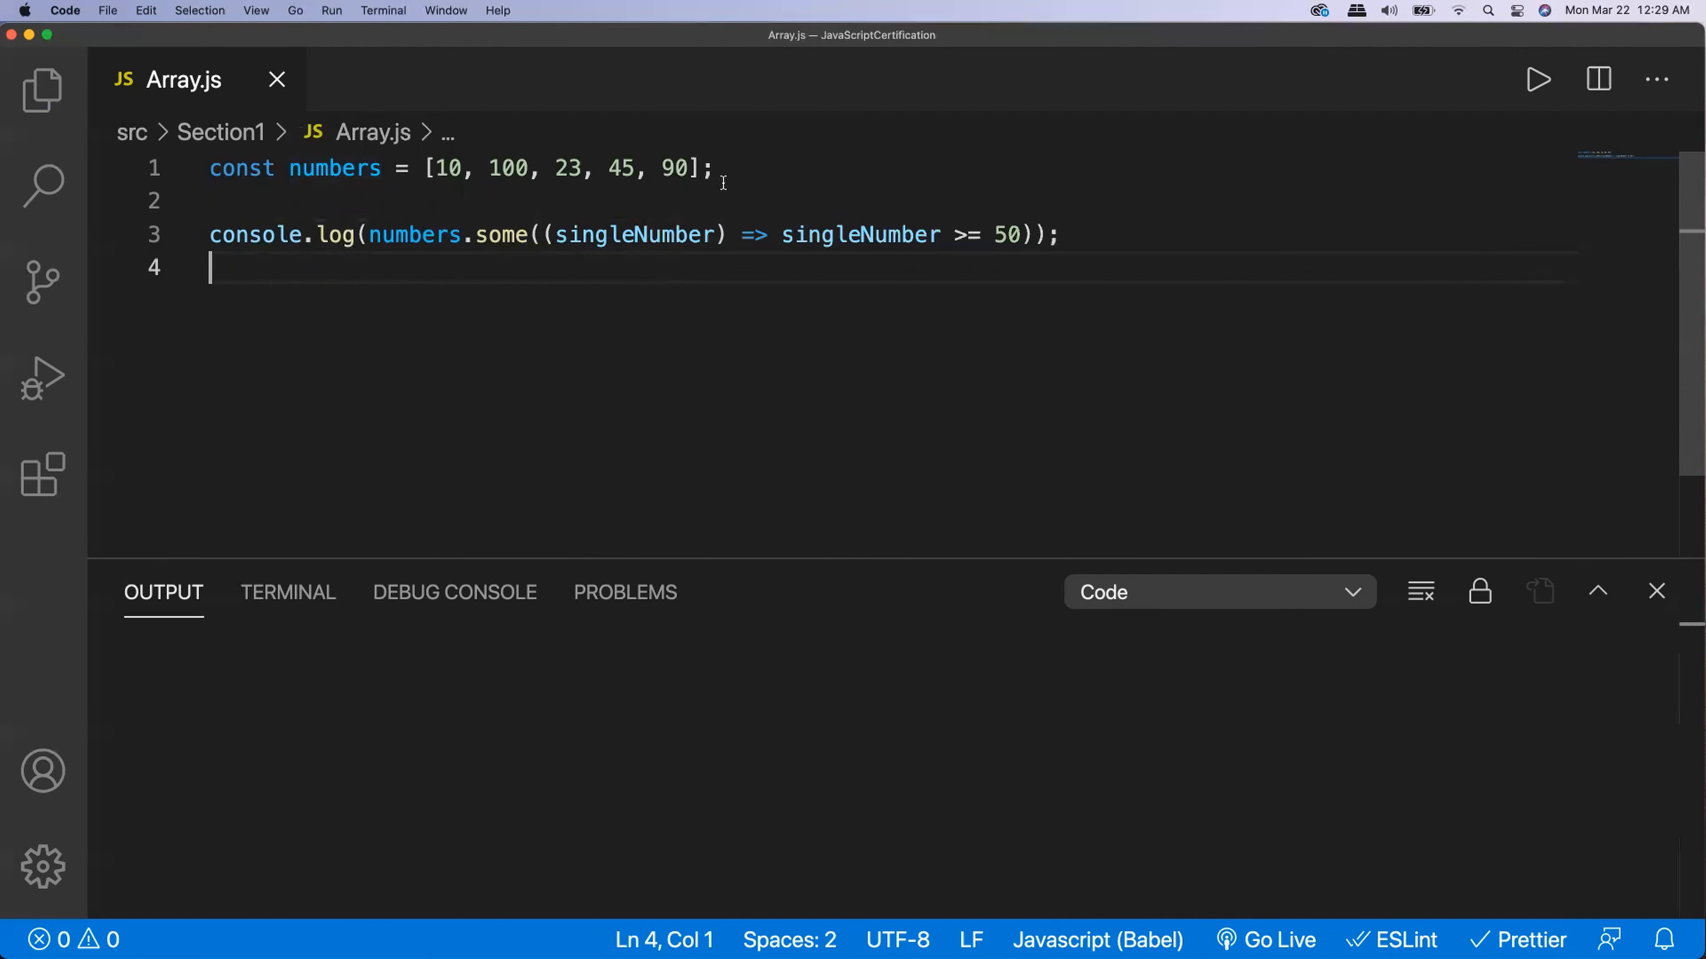
{"action": "mouse_move", "coordinate": [999, 245]}
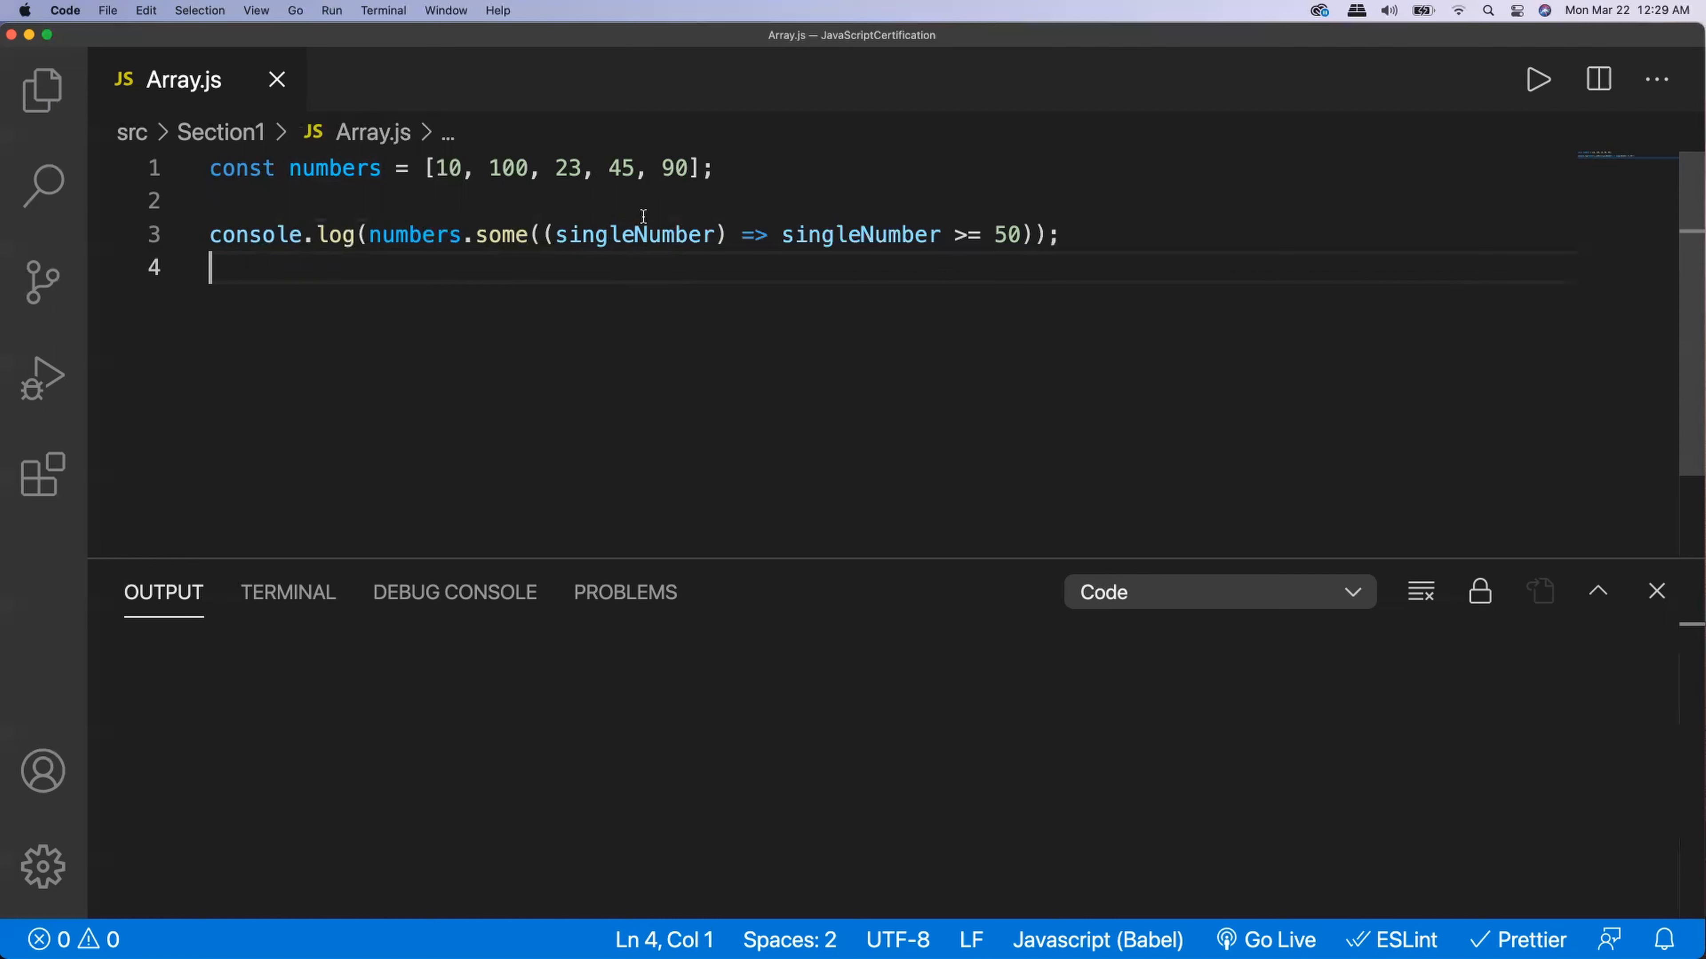
{"action": "mouse_move", "coordinate": [500, 234]}
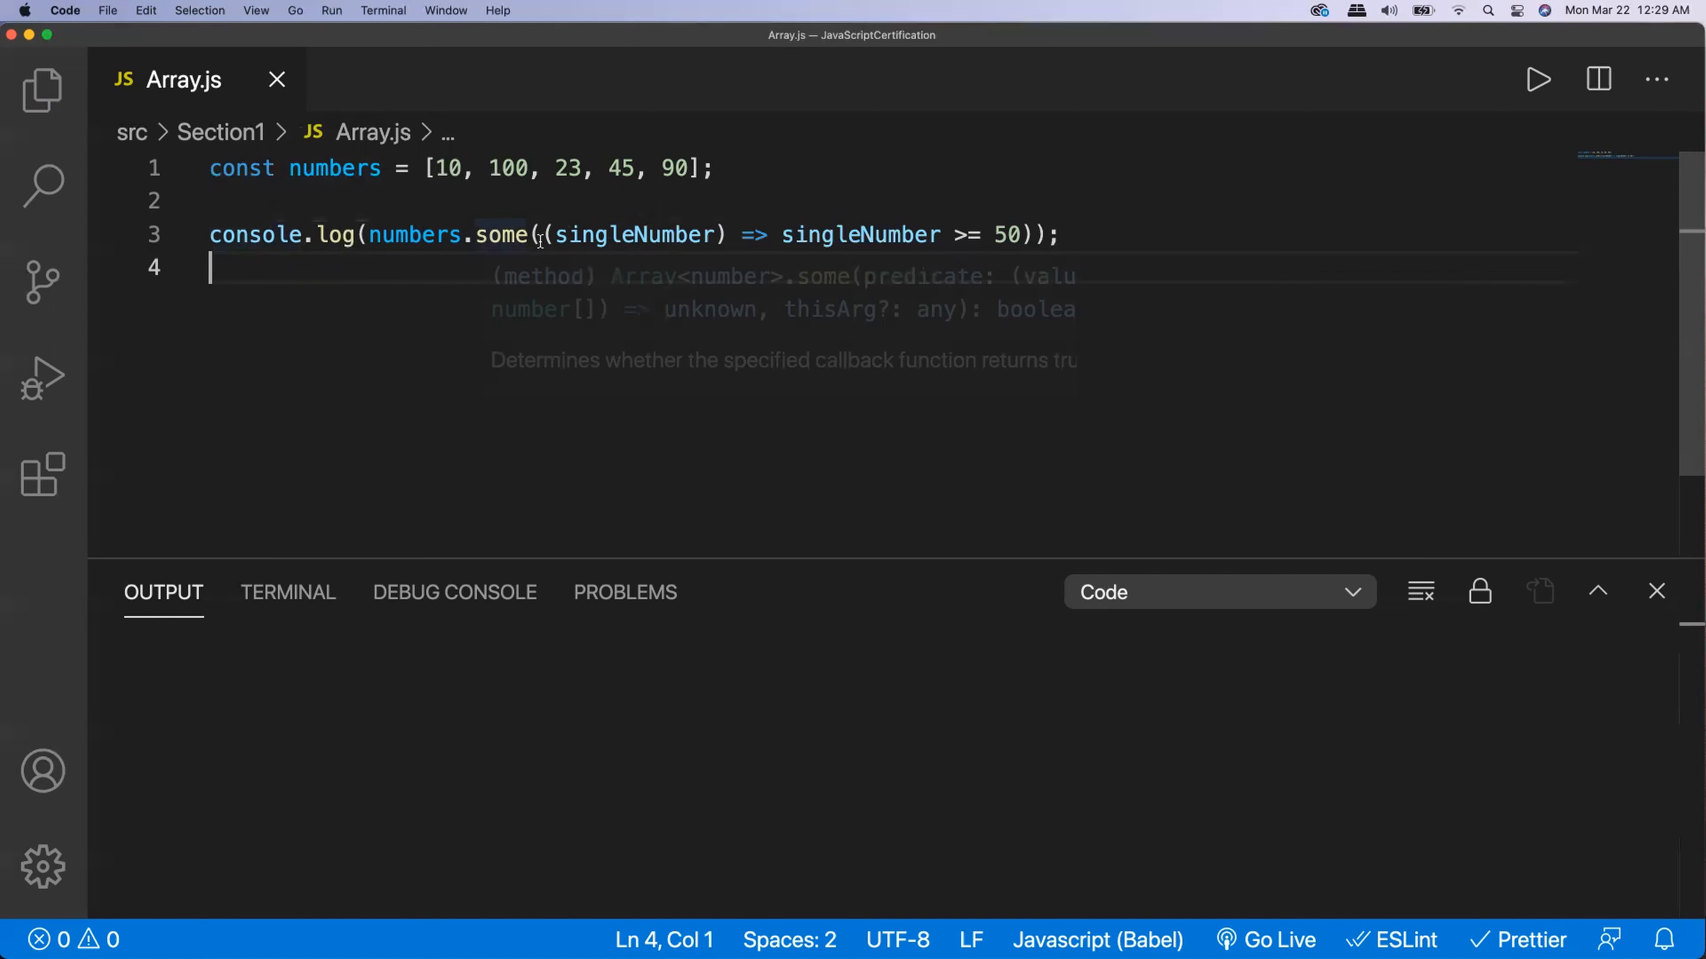
{"action": "mouse_move", "coordinate": [1465, 110]}
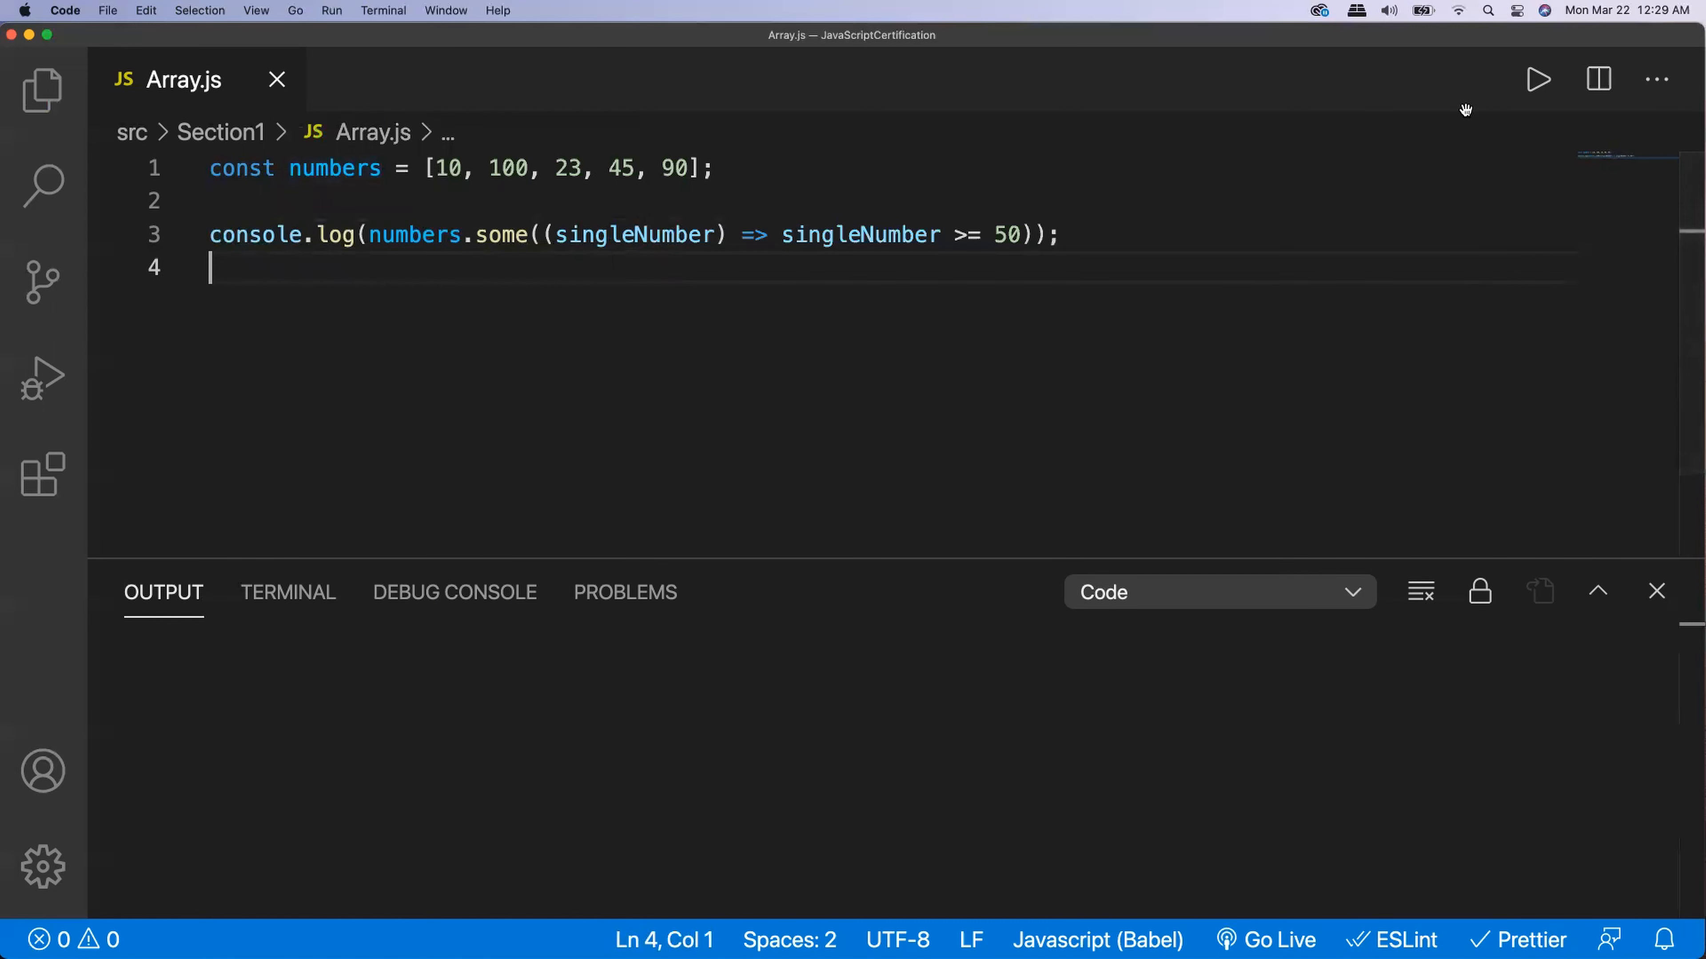
{"action": "mouse_move", "coordinate": [1537, 79]}
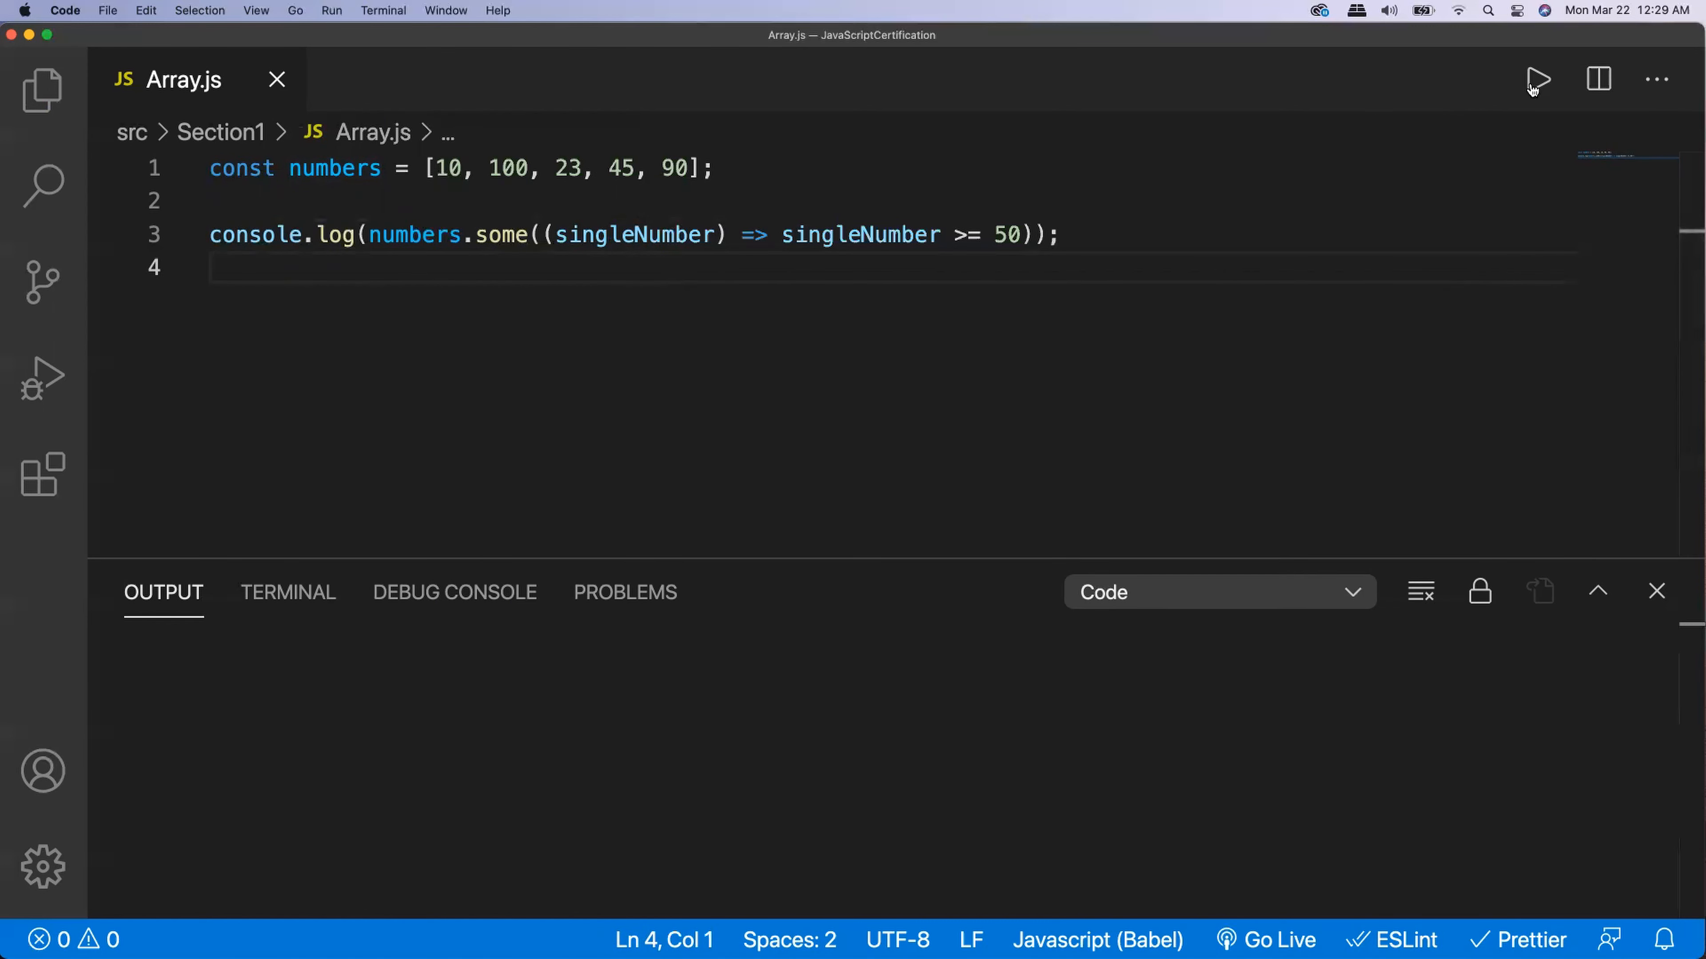
Run Array.js so the output shows true
{"action": "left_click", "coordinate": [1536, 78]}
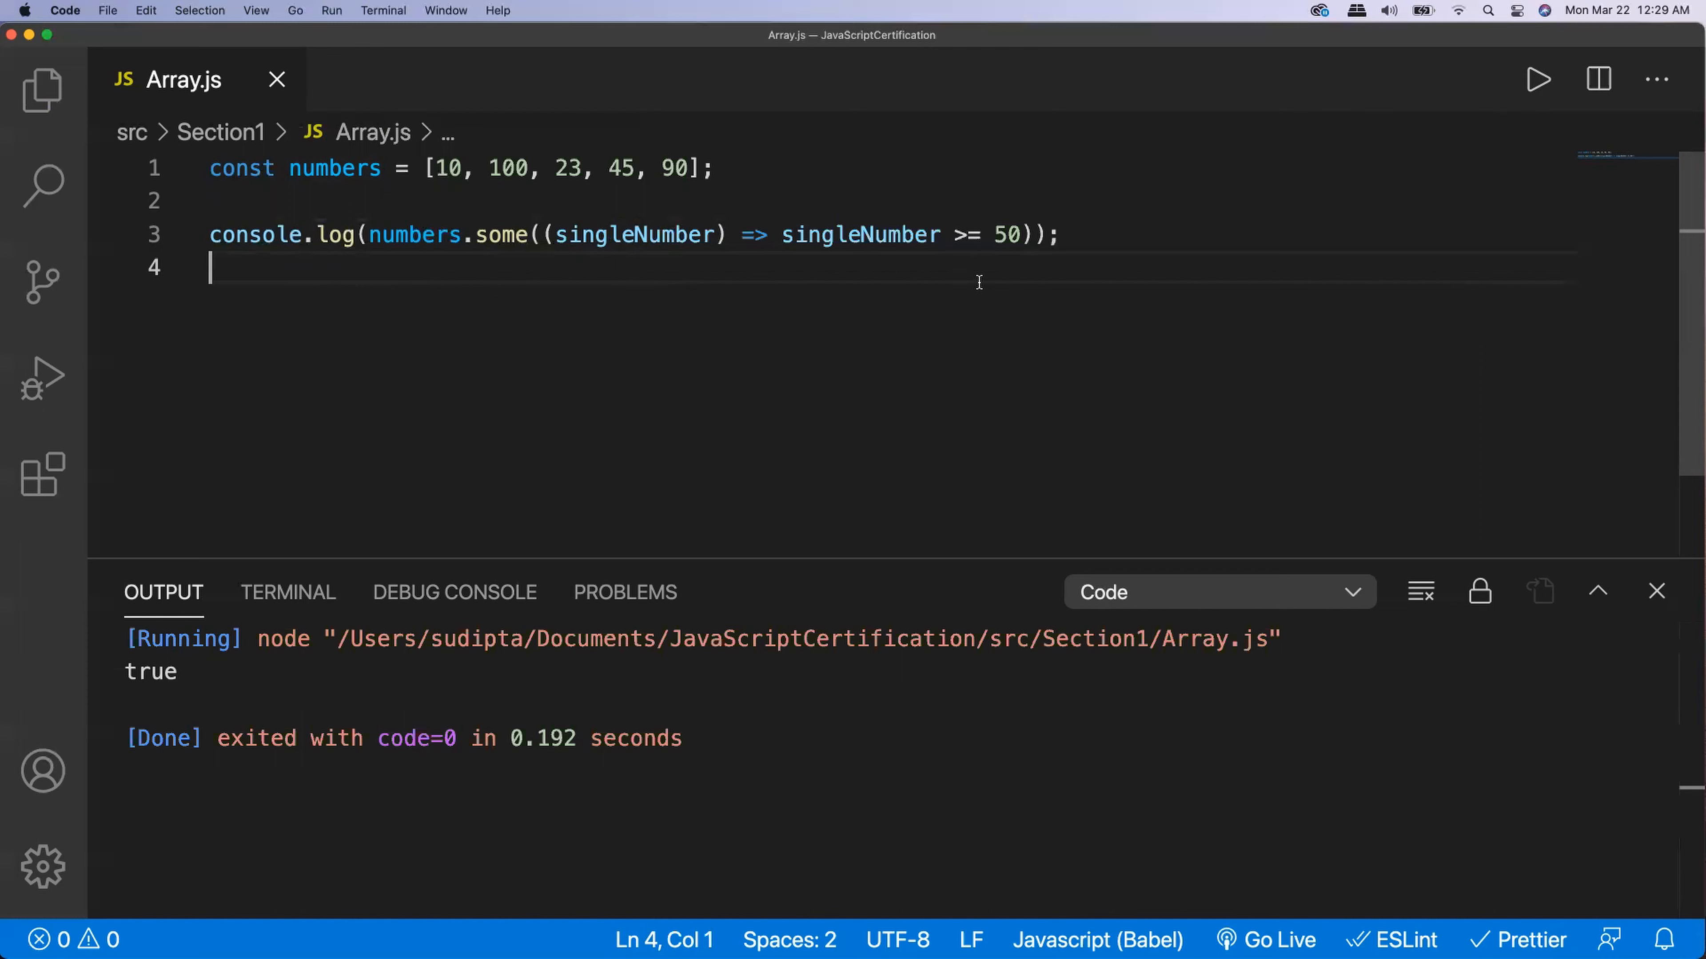
{"action": "mouse_move", "coordinate": [921, 271]}
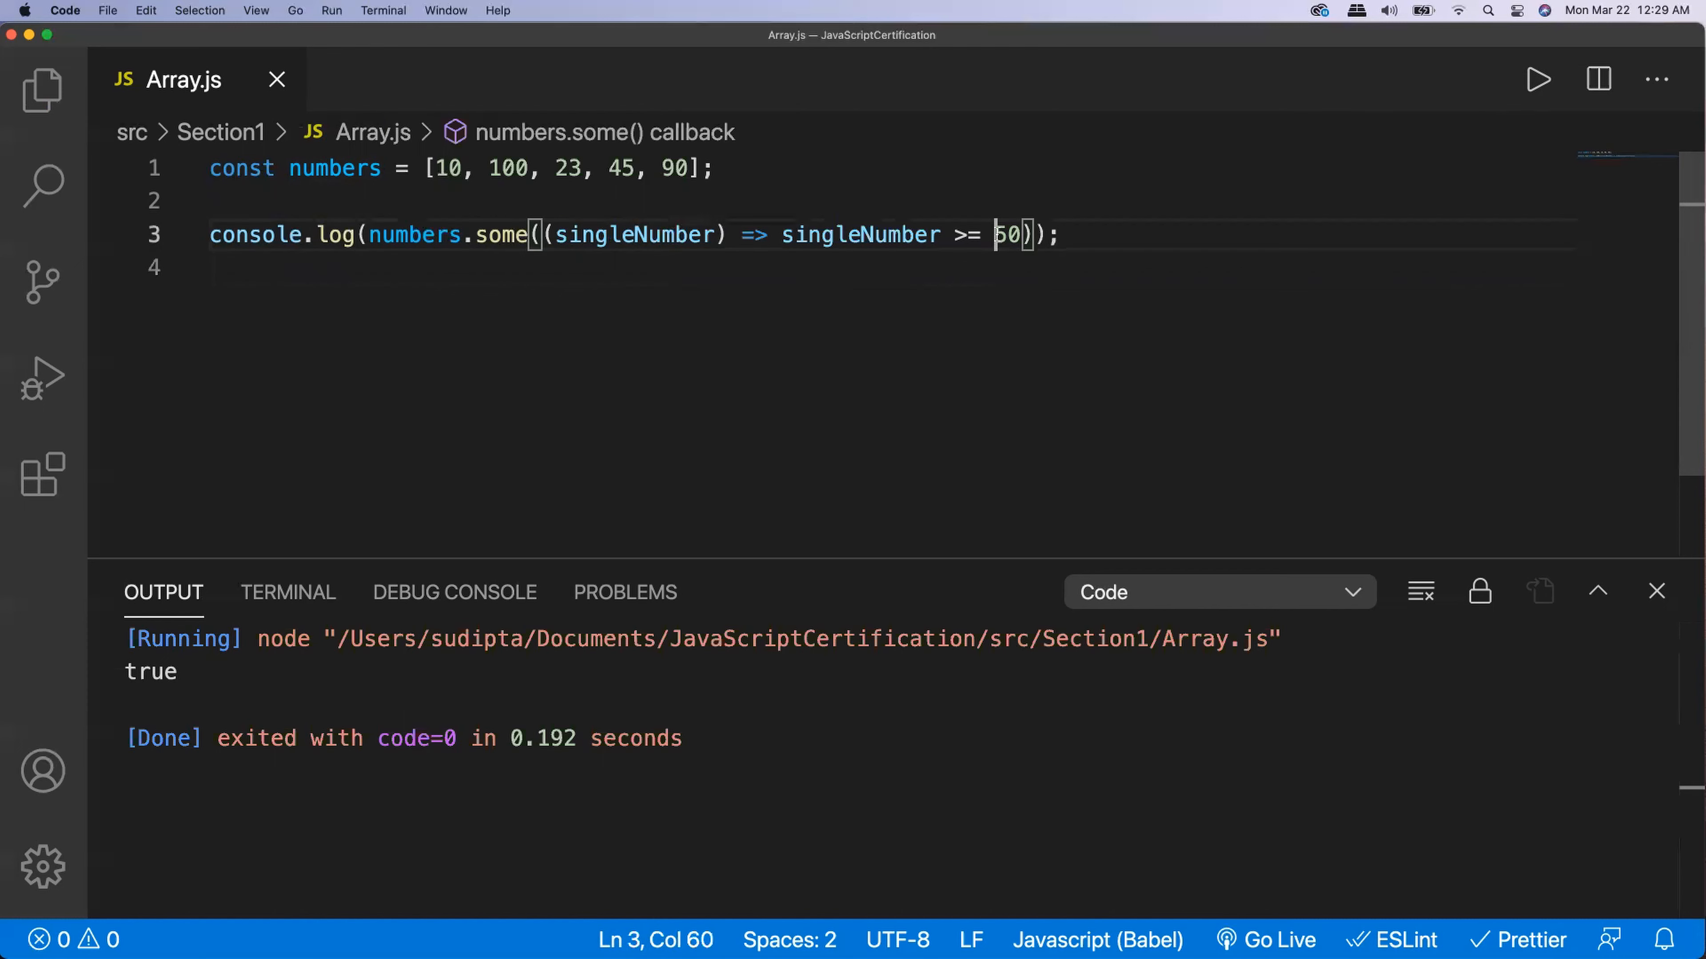
Change the some() threshold from 50 to 150
{"action": "type", "text": "1"}
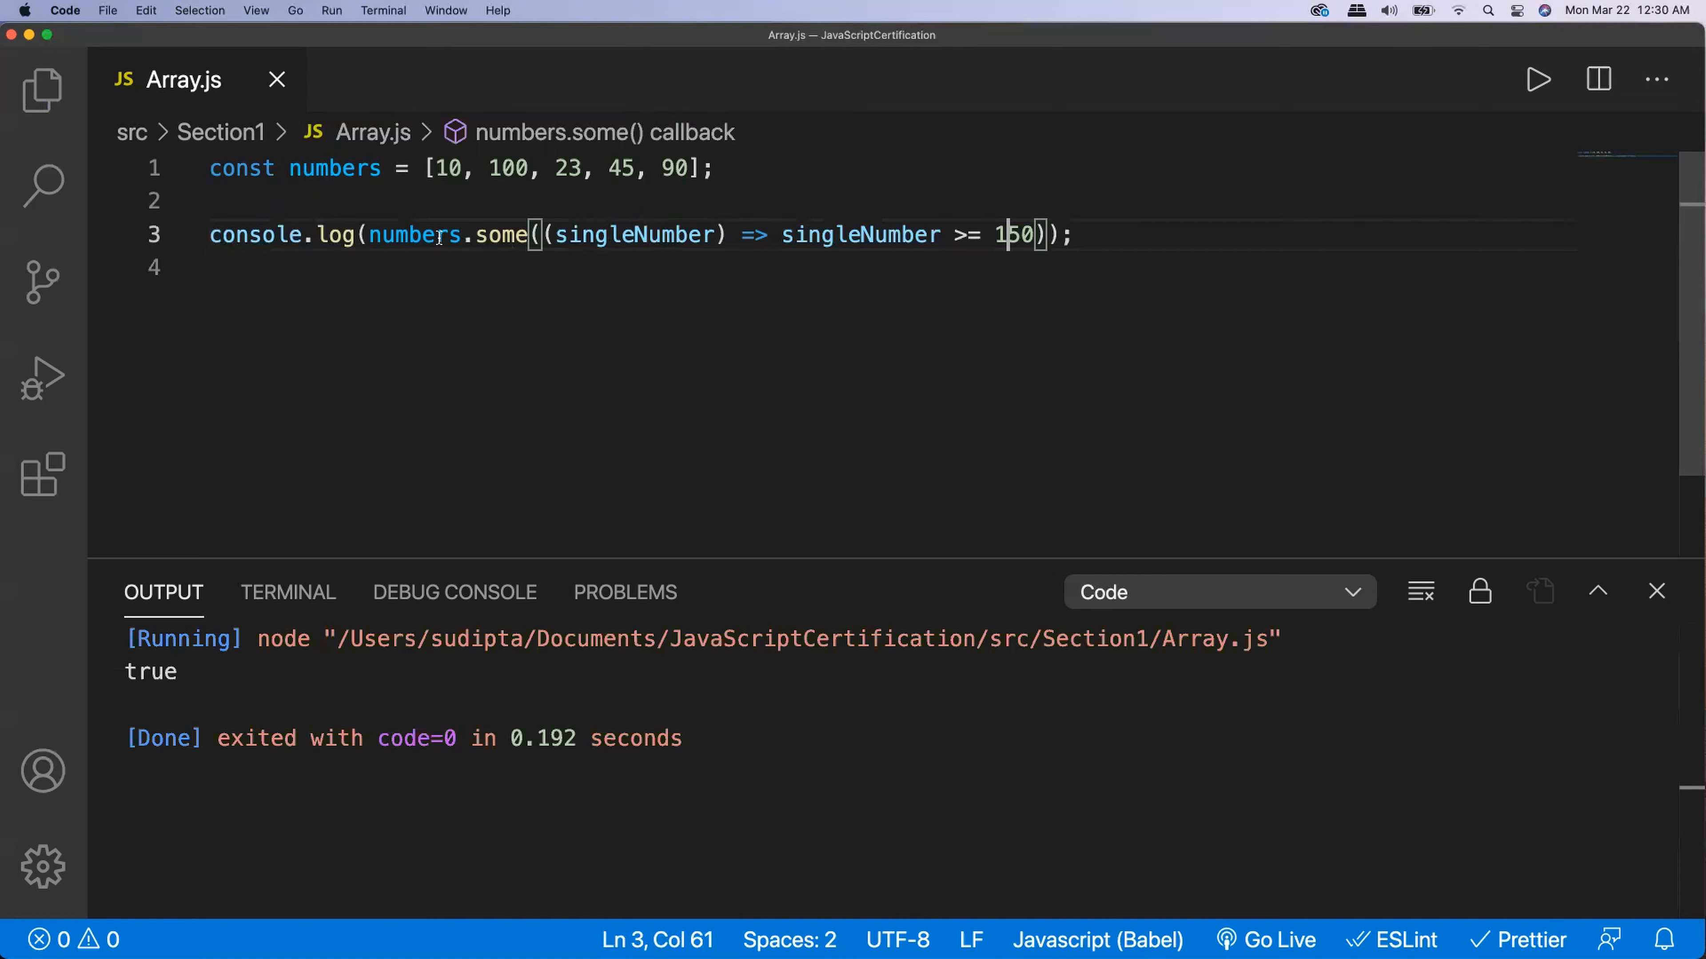
{"action": "mouse_move", "coordinate": [321, 291]}
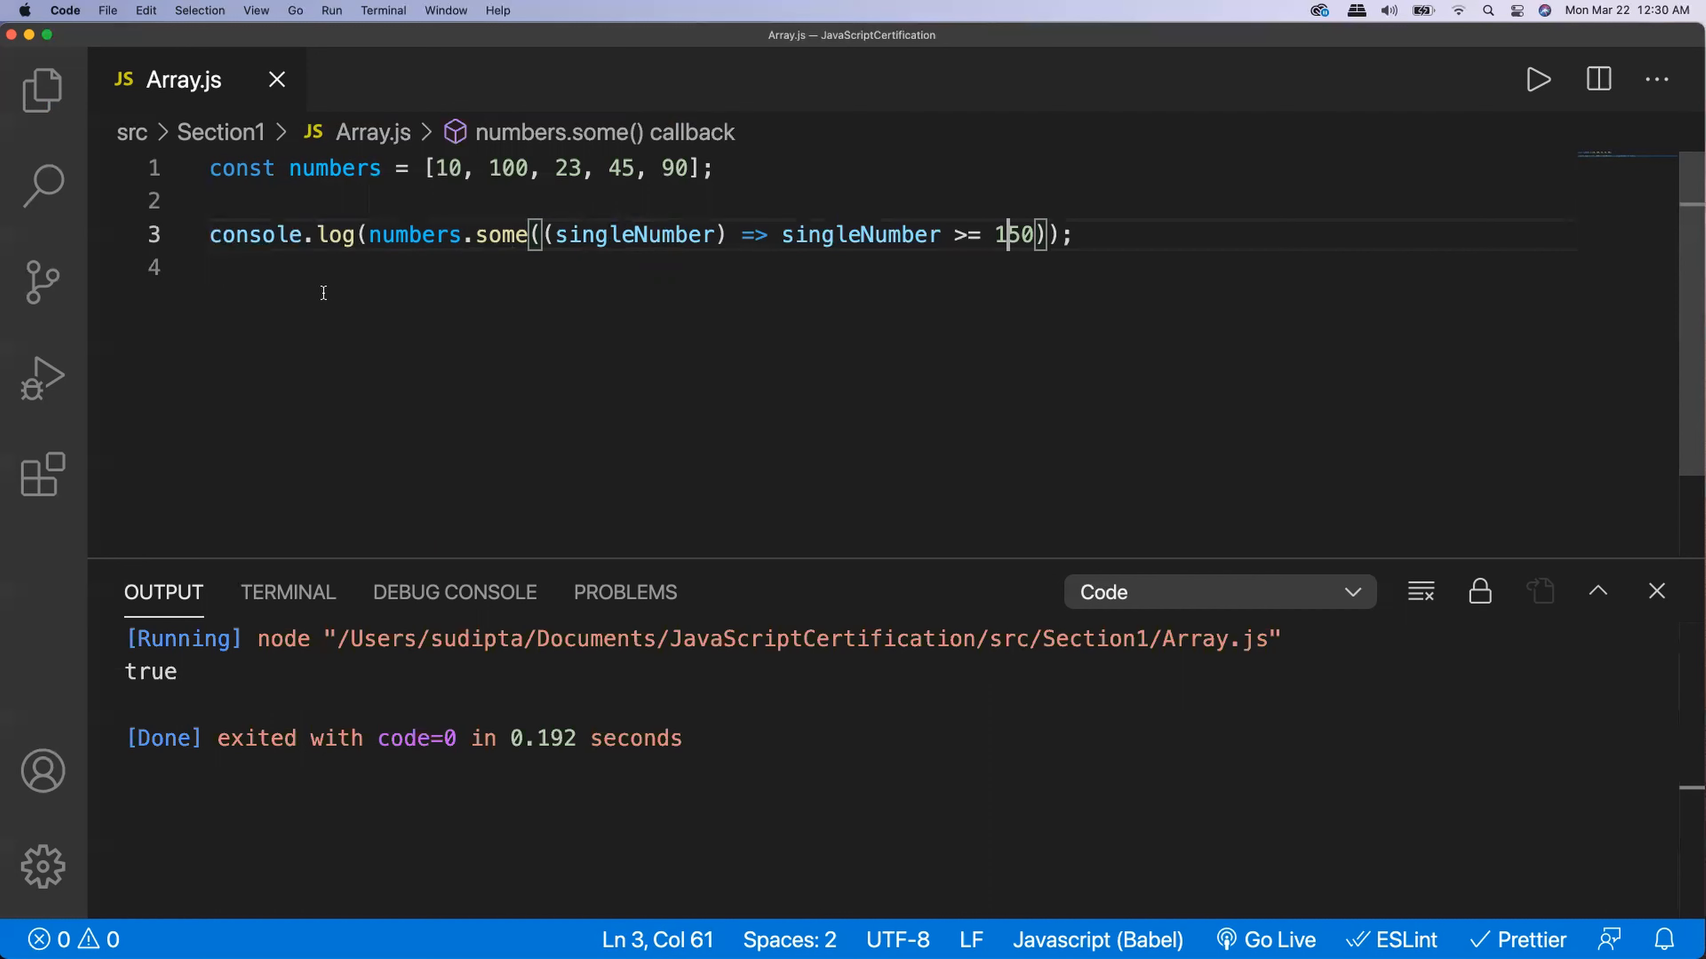
{"action": "mouse_move", "coordinate": [1037, 256]}
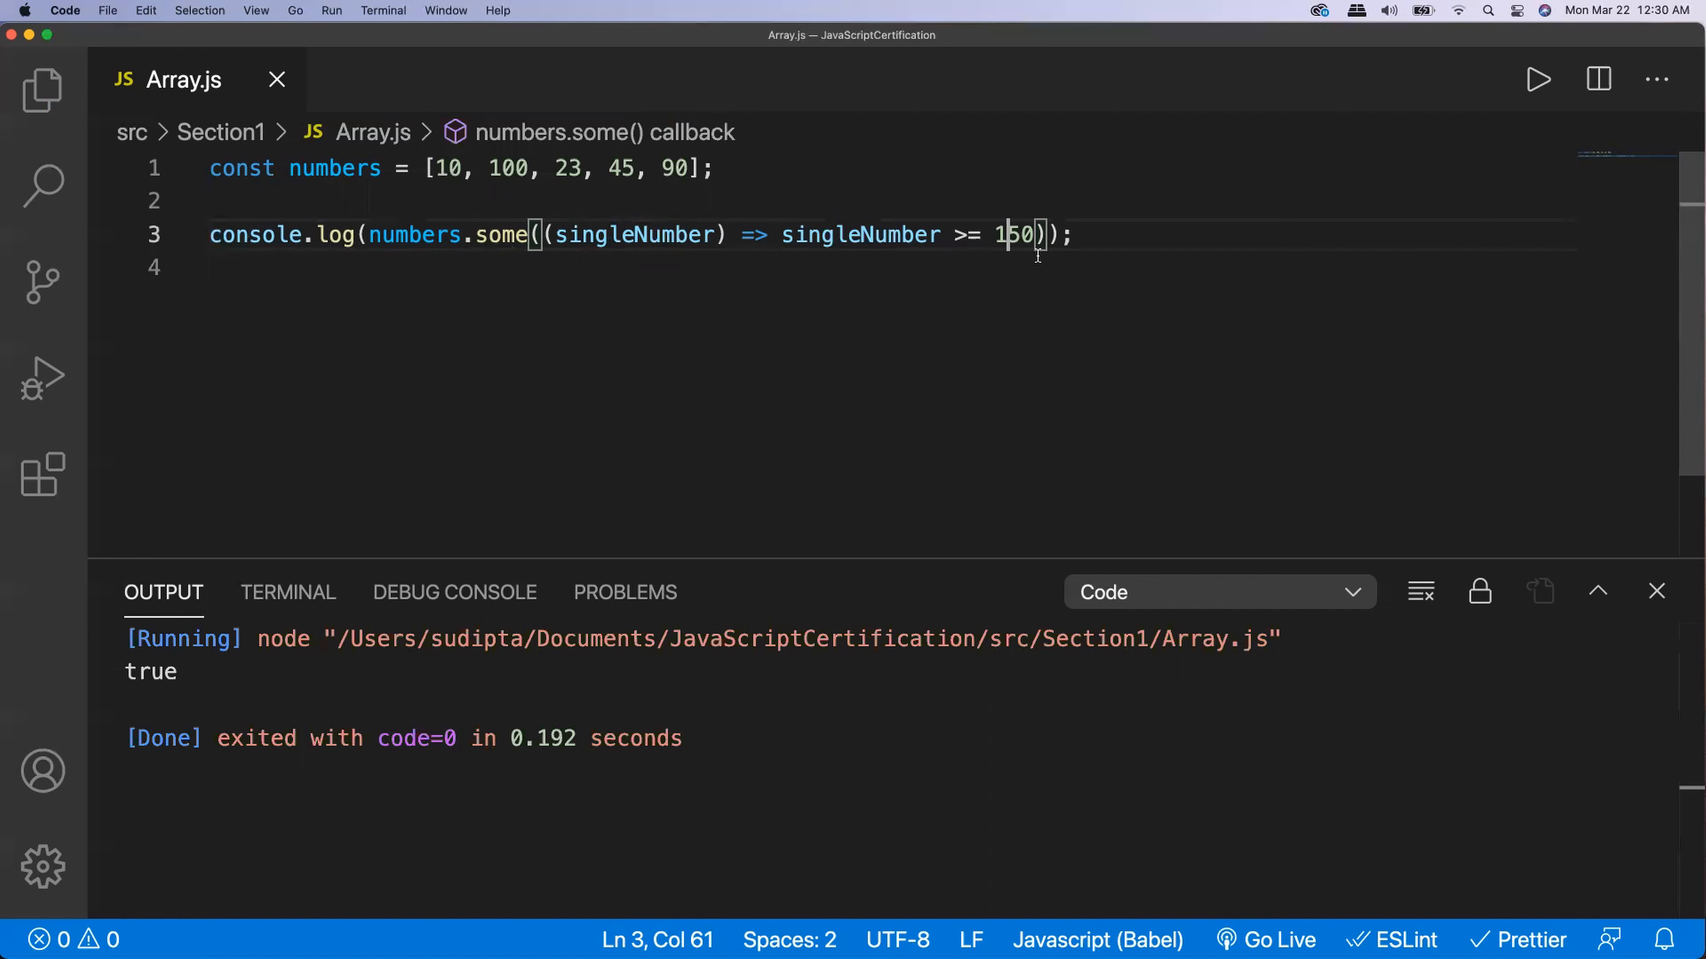
{"action": "mouse_move", "coordinate": [1420, 150]}
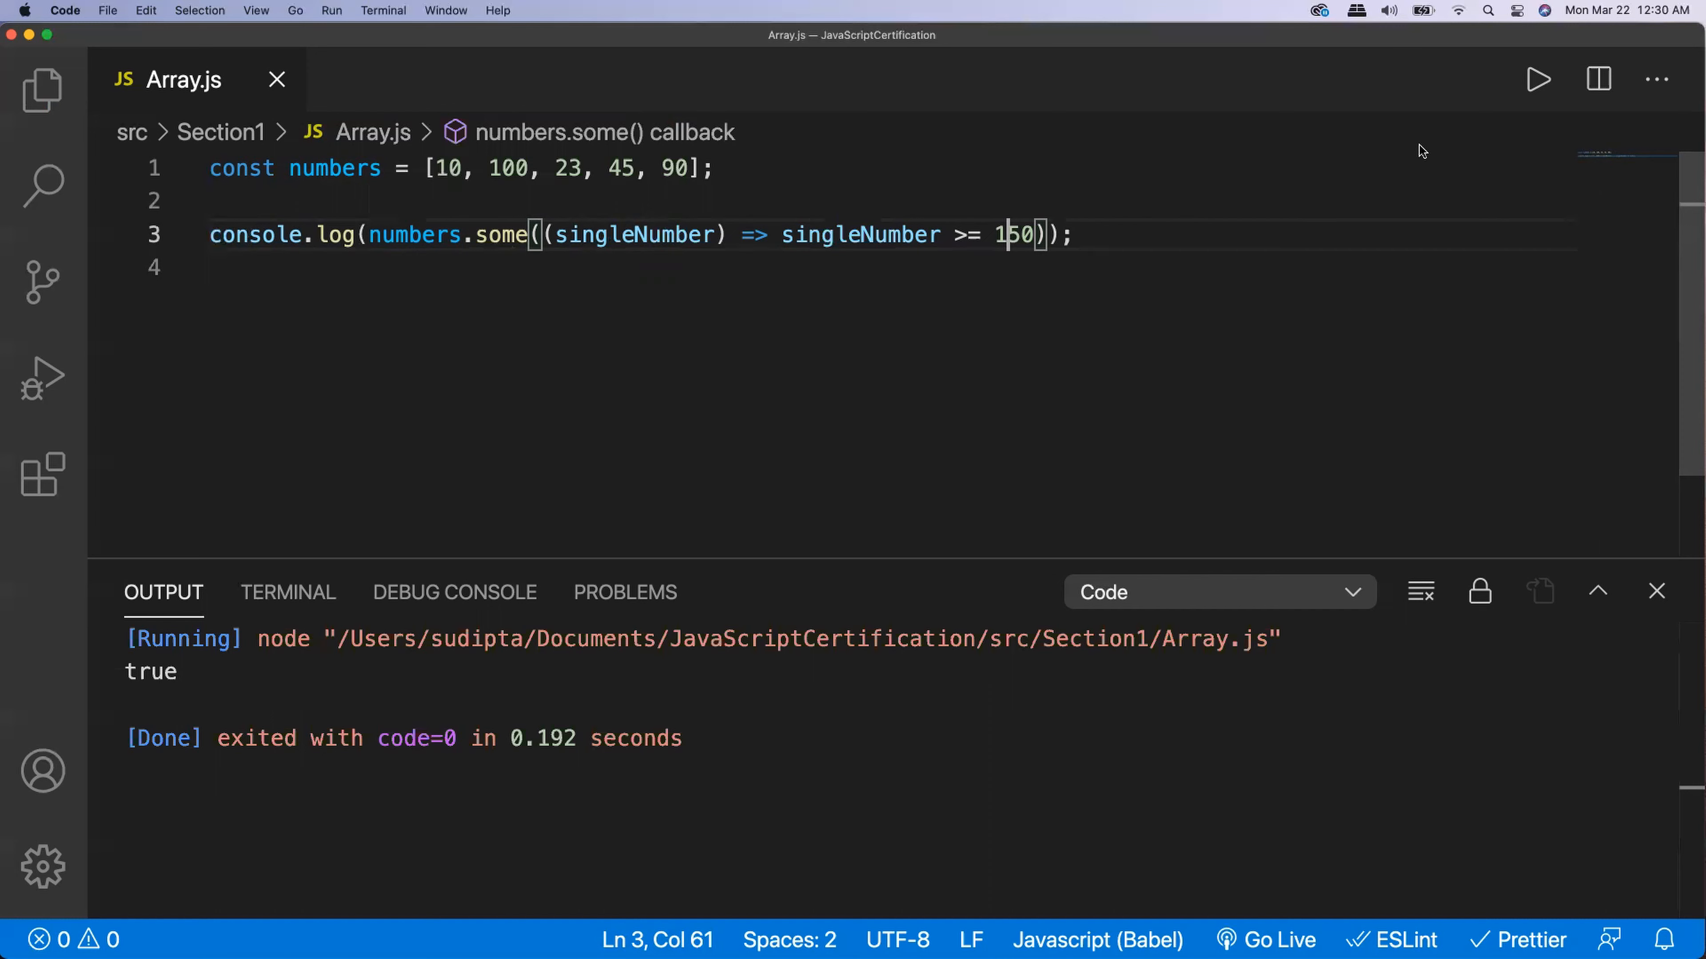
Rerun Array.js so the output shows false
{"action": "left_click", "coordinate": [1537, 79]}
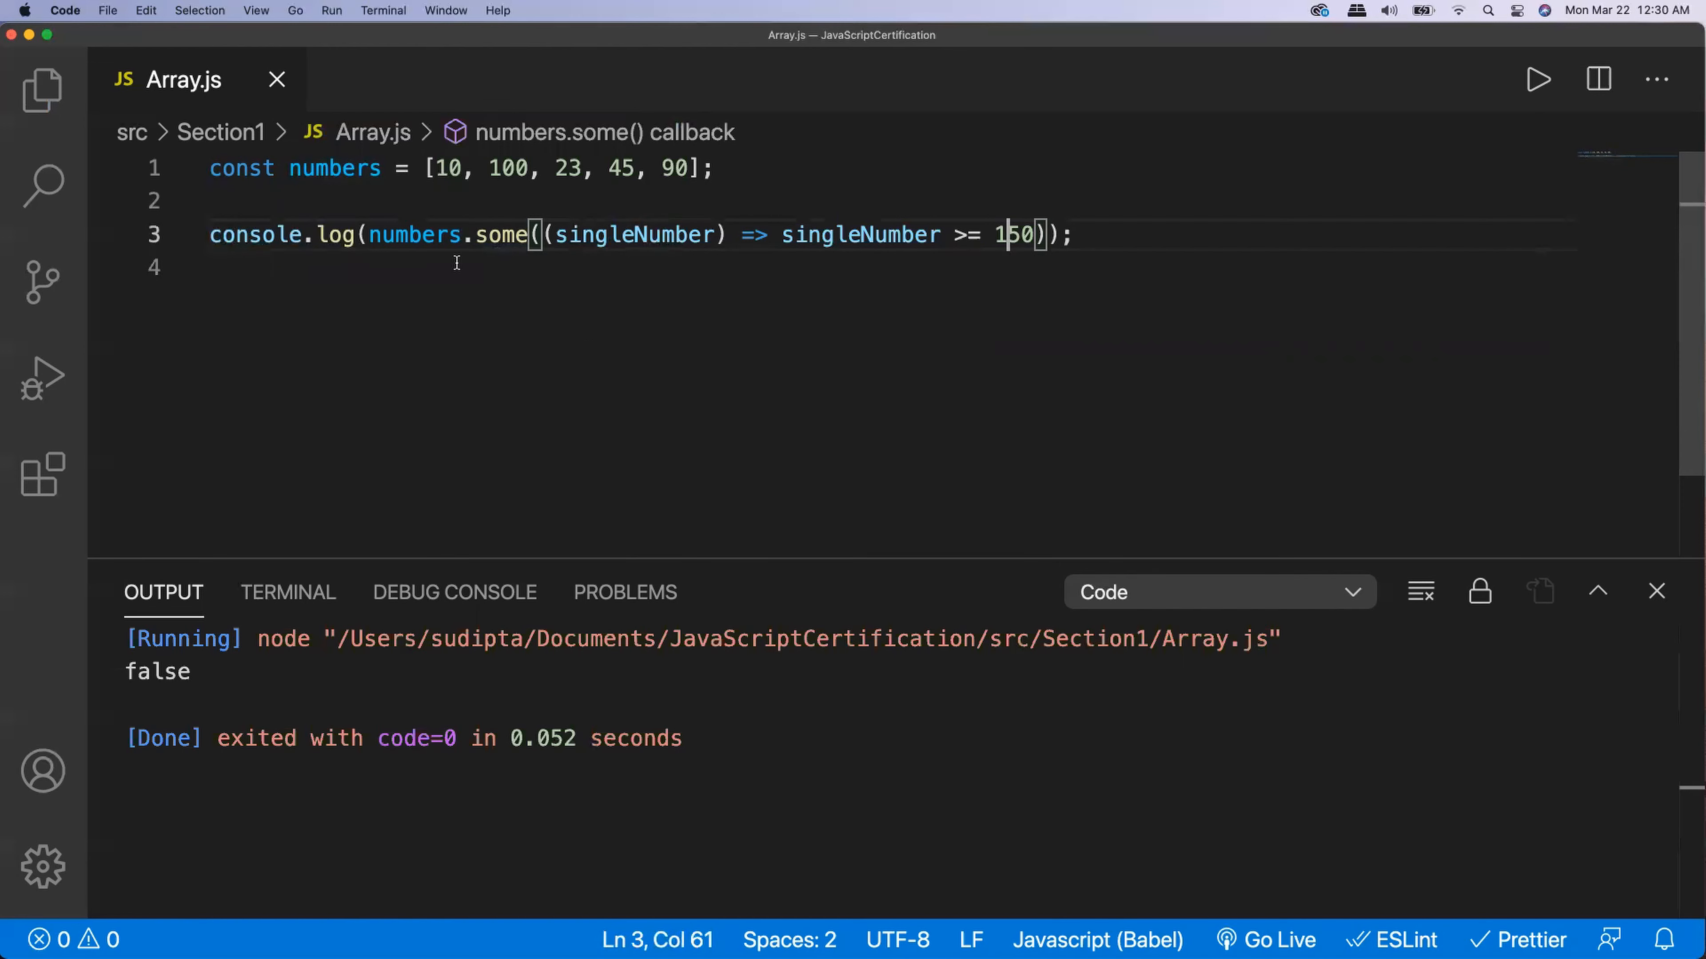
{"action": "mouse_move", "coordinate": [551, 348]}
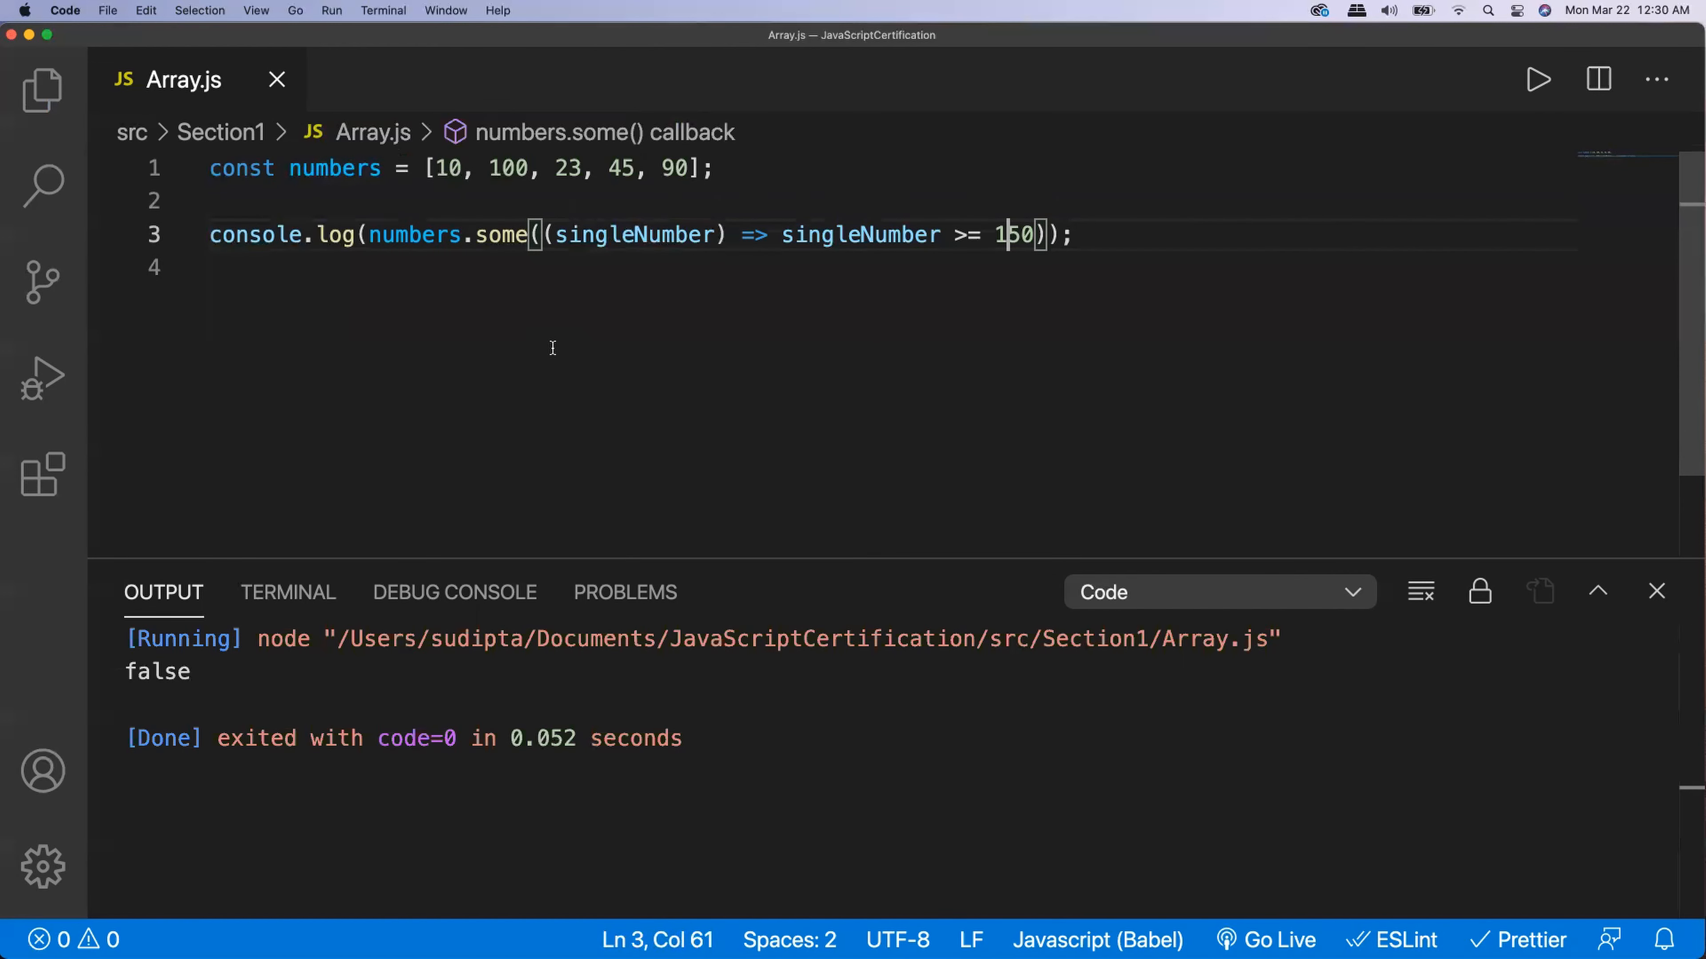